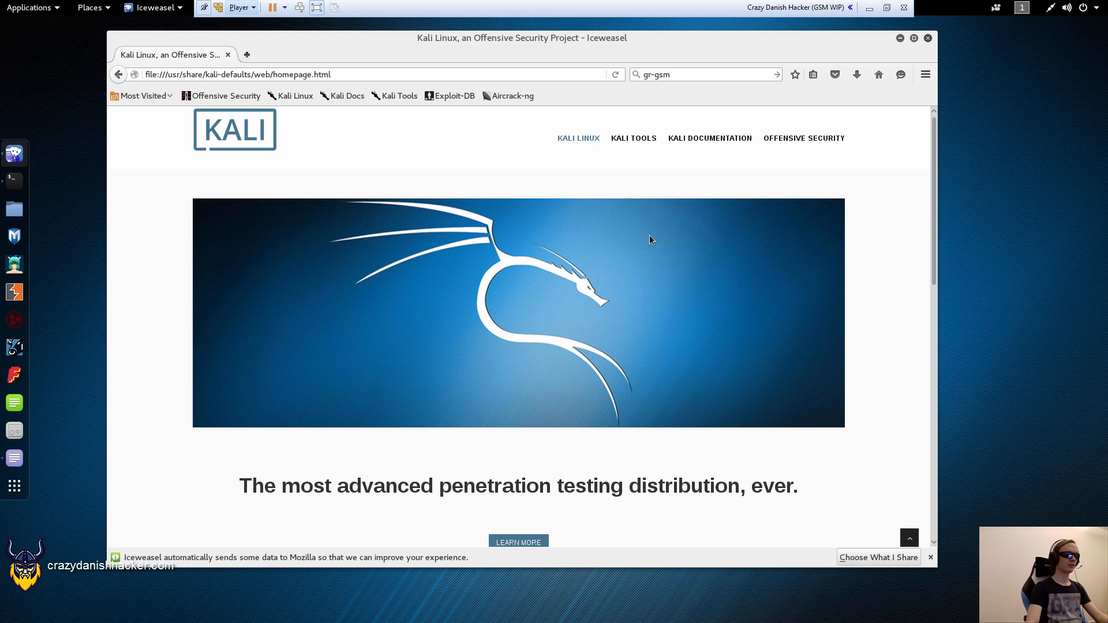
{"action": "mouse_move", "coordinate": [683, 75]}
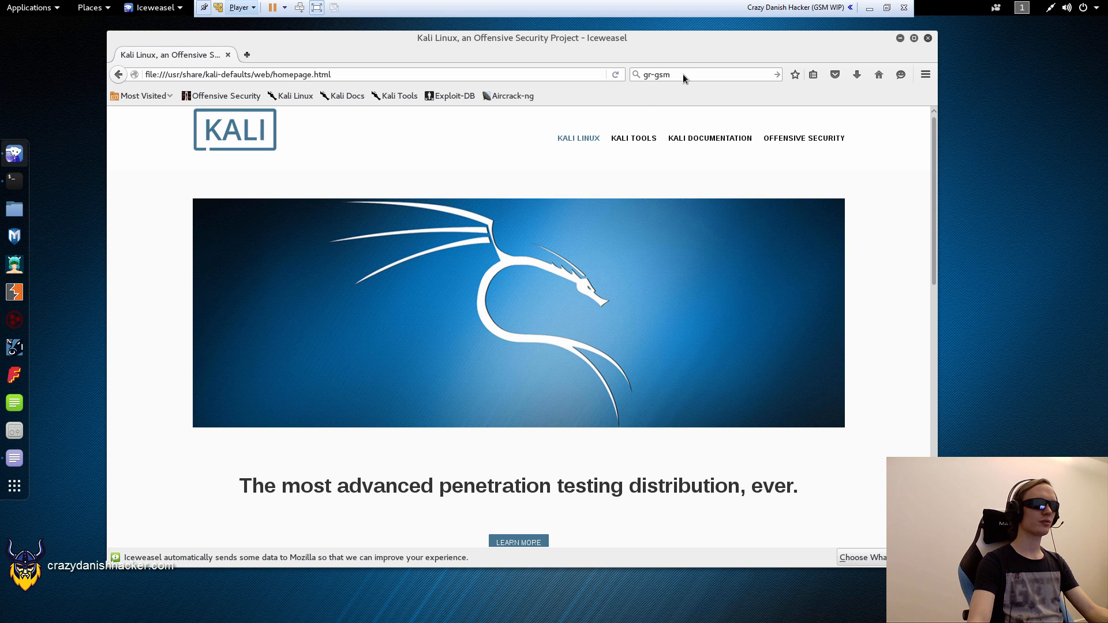
Search the web for gr-gsm, open the ptrkrysik/gr-gsm GitHub result and browse its files
{"action": "left_click", "coordinate": [703, 74]}
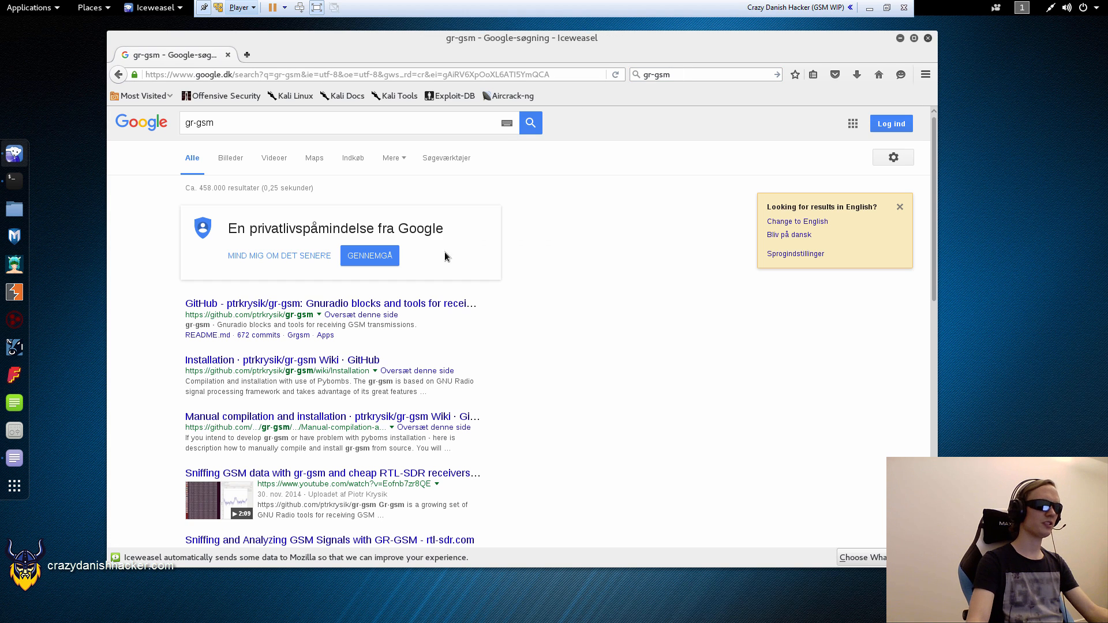
{"action": "left_click", "coordinate": [330, 303]}
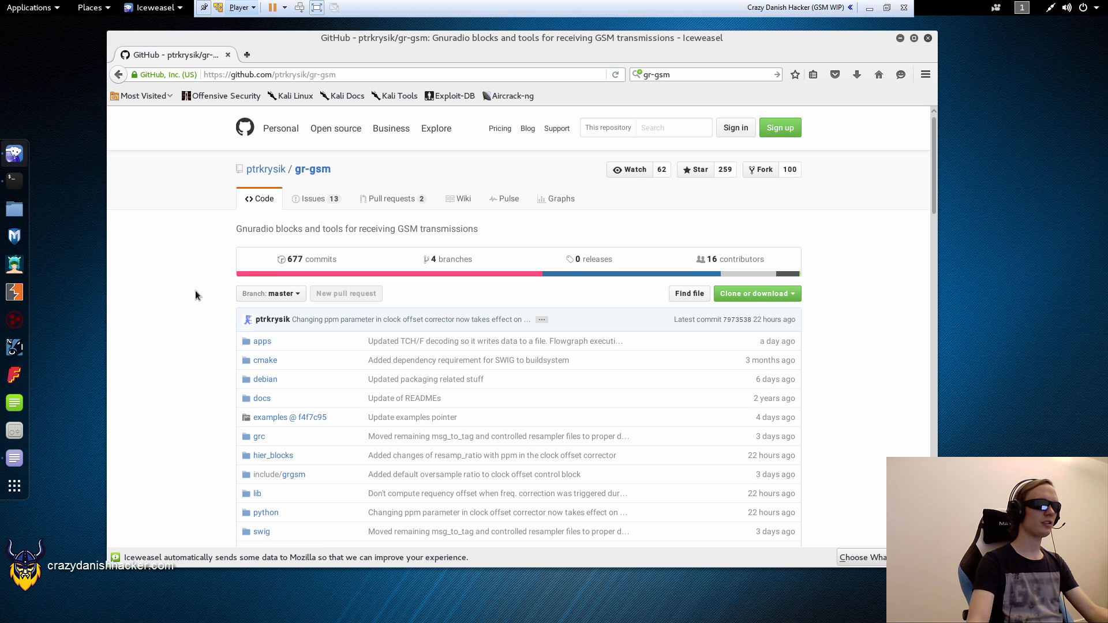
{"action": "scroll", "scroll_direction": "down", "scroll_amount": 3}
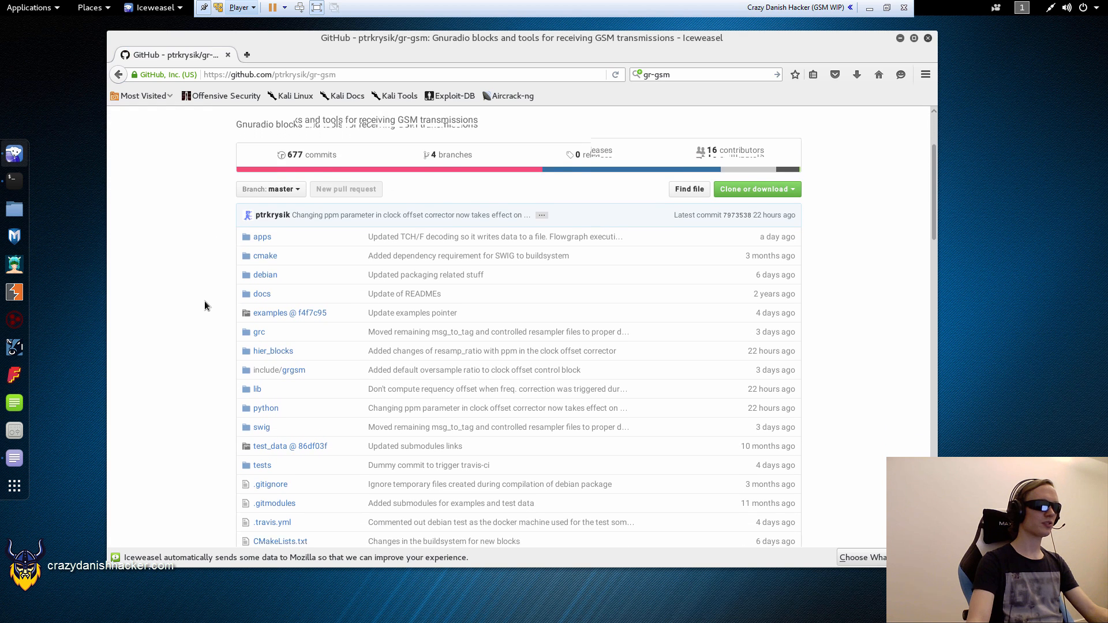
{"action": "scroll", "scroll_direction": "down", "scroll_amount": 3}
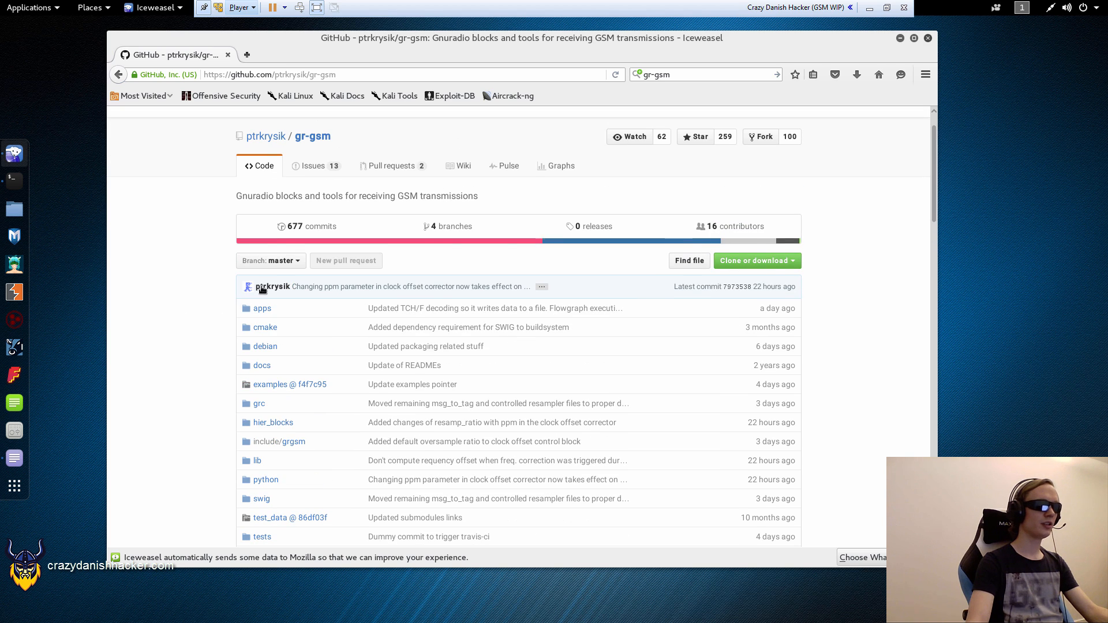
Download the packaging branch as gr-gsm-packaging.zip and show all downloads
{"action": "left_click", "coordinate": [270, 260]}
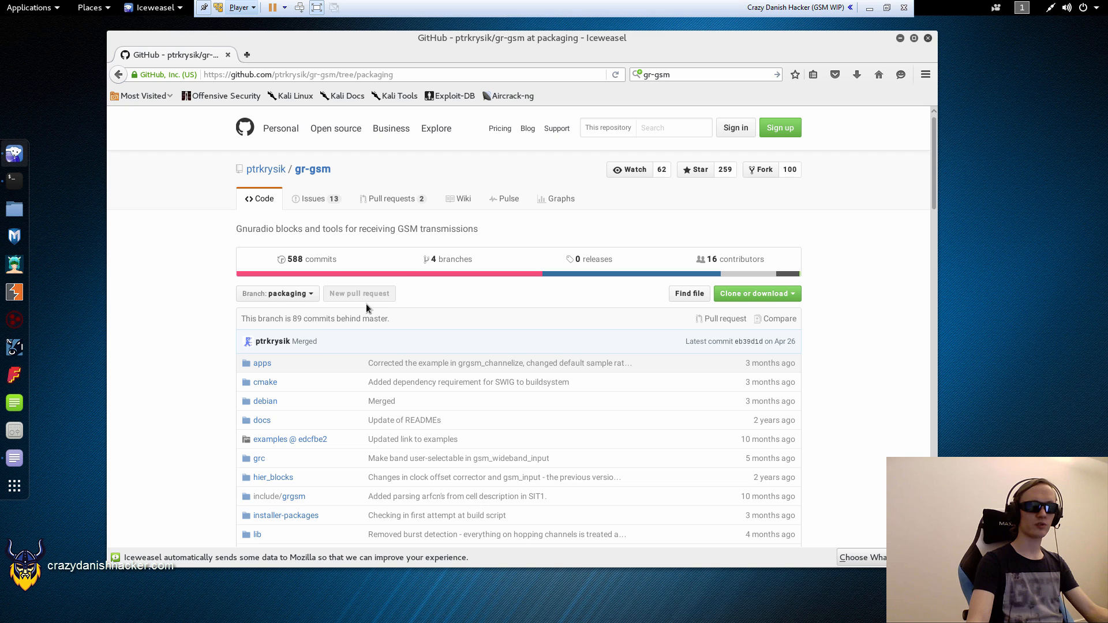
{"action": "left_click", "coordinate": [752, 293]}
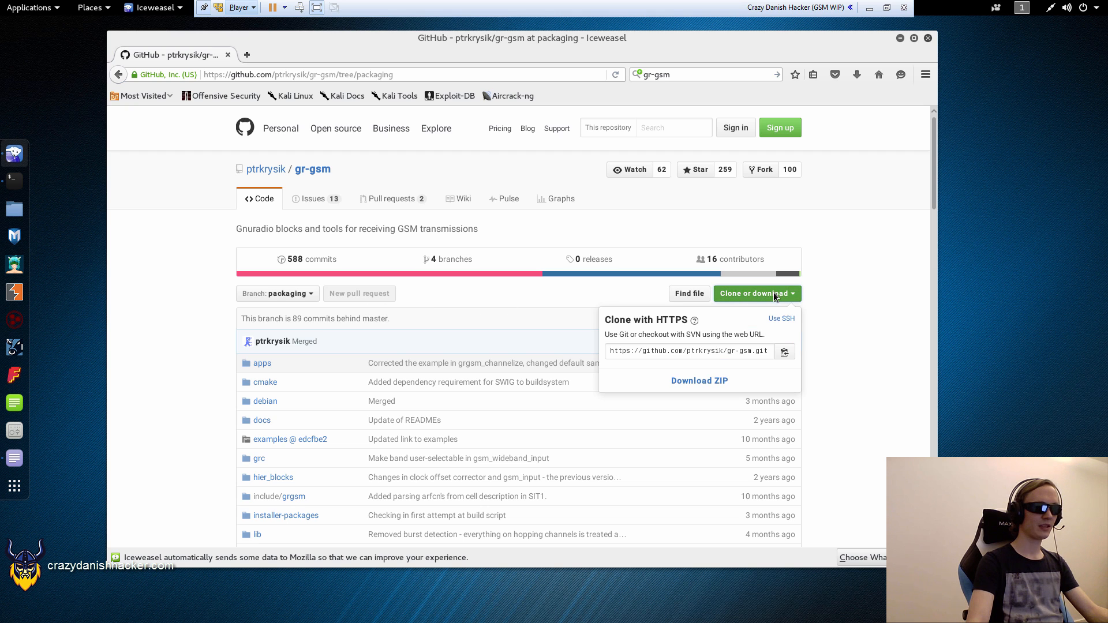
{"action": "left_click", "coordinate": [698, 381]}
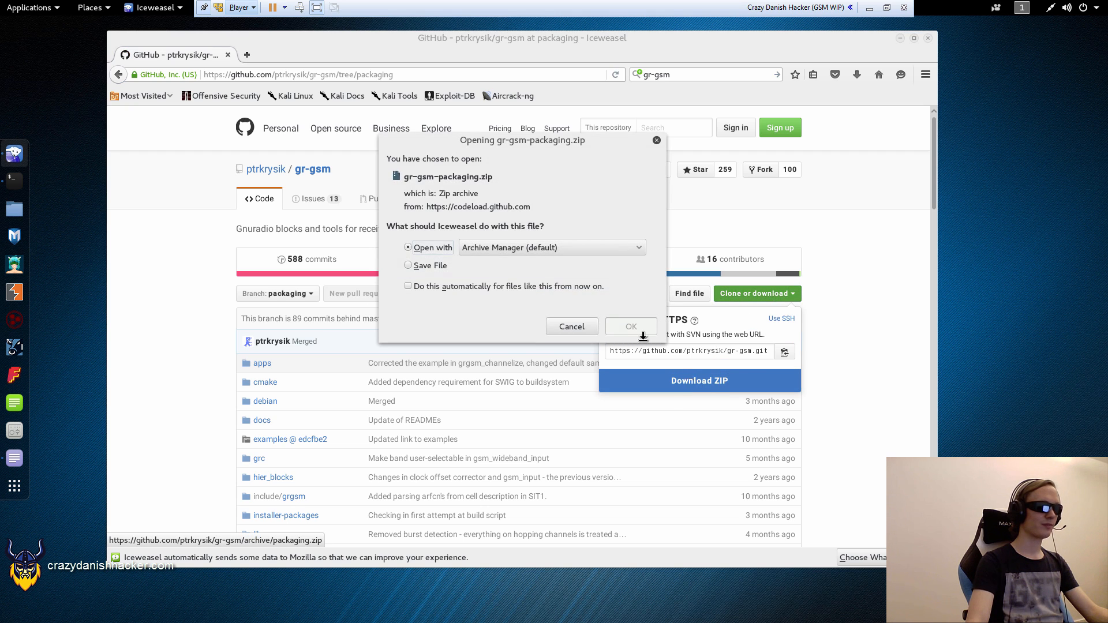
{"action": "left_click", "coordinate": [630, 326]}
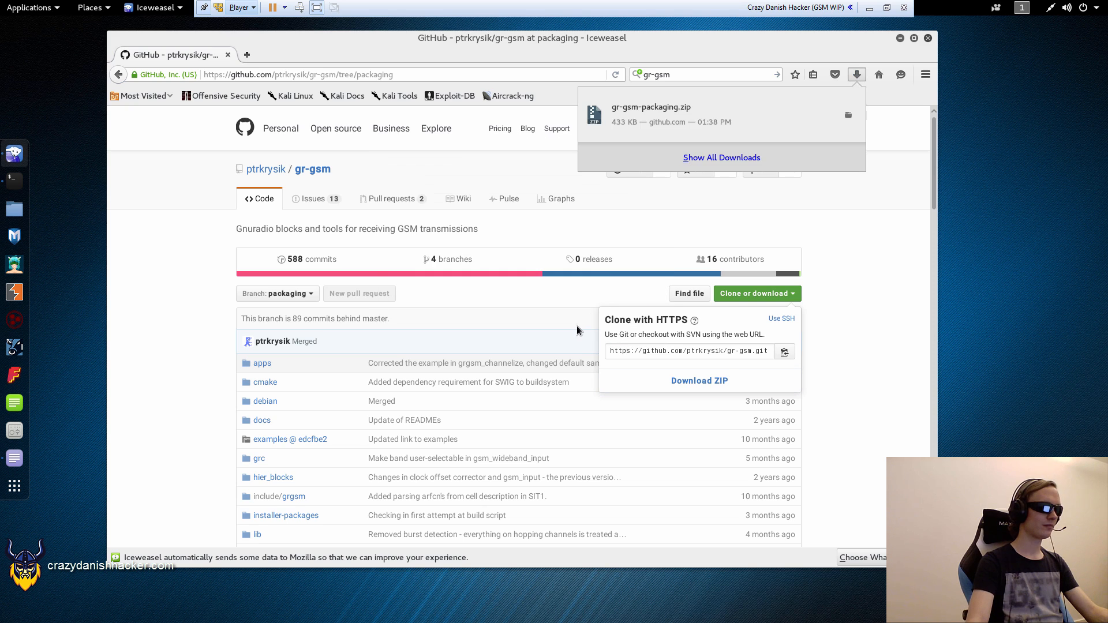
{"action": "left_click", "coordinate": [720, 157]}
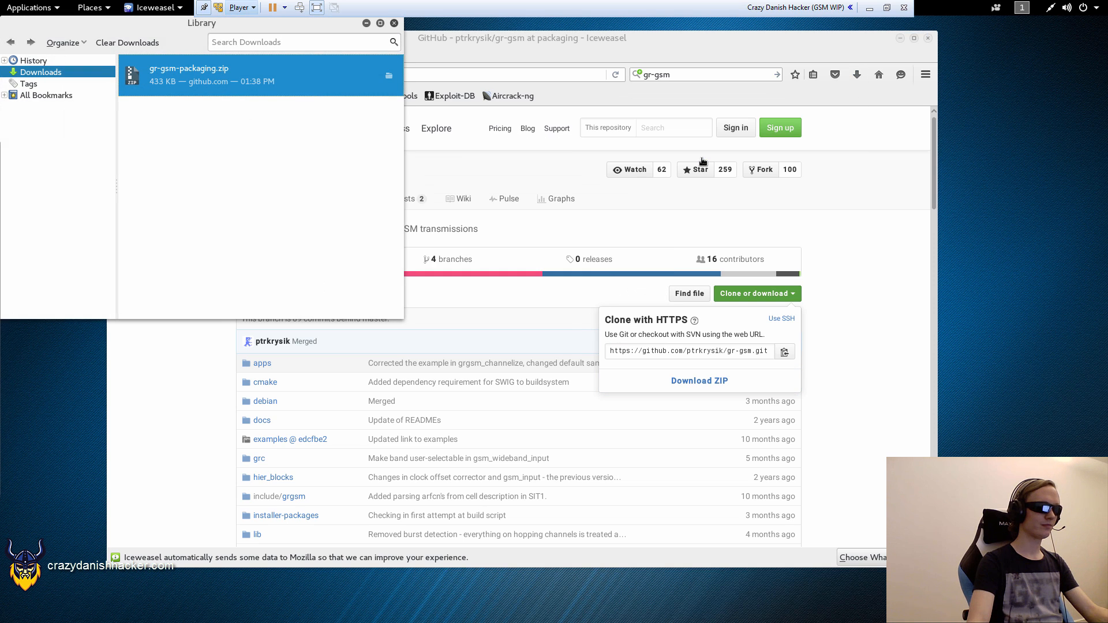
Open the Downloads folder containing gr-gsm-packaging.zip from the Library window
{"action": "right_click", "coordinate": [188, 74]}
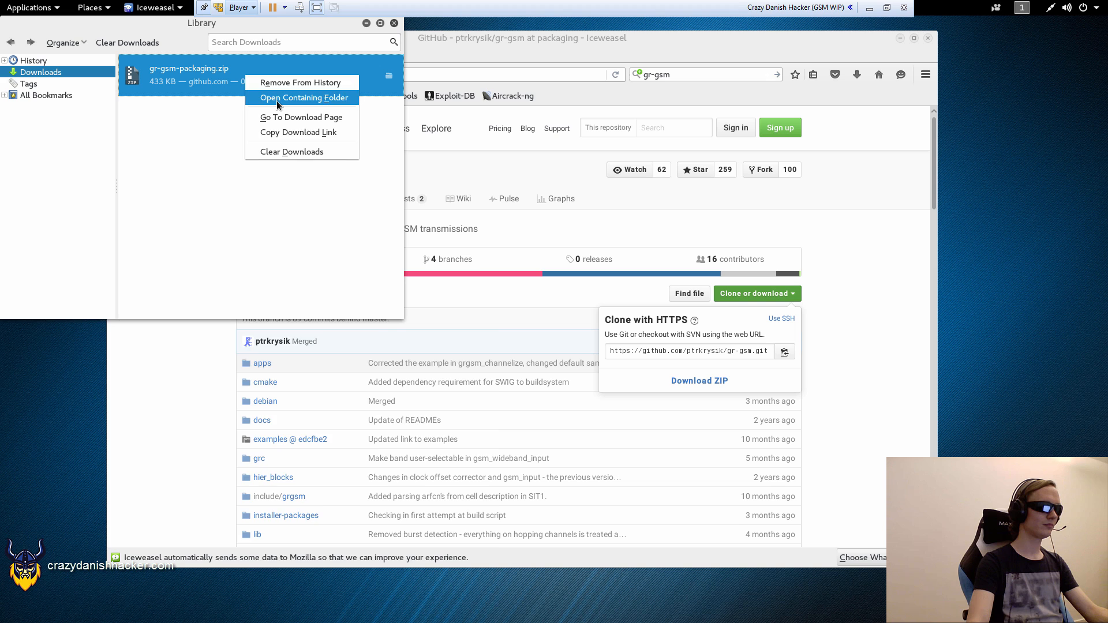
{"action": "left_click", "coordinate": [304, 97]}
{"action": "type", "text": "mkdir gsm"}
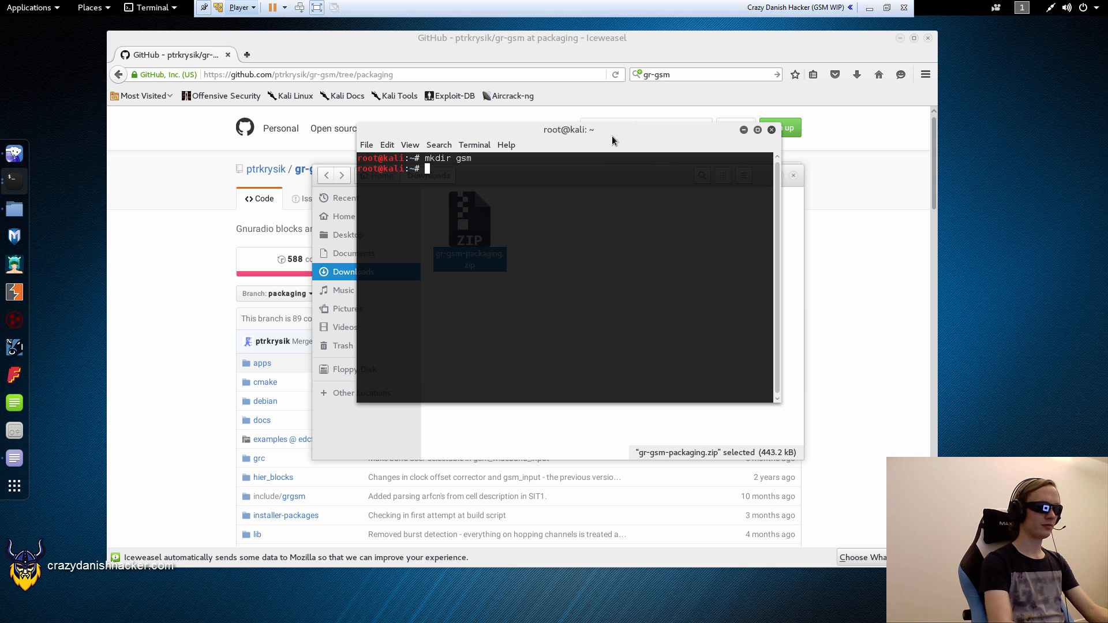
Enter the gsm directory and move ~/Downloads/gr-gsm-packaging.zip into it
{"action": "type", "text": "cd gsm"}
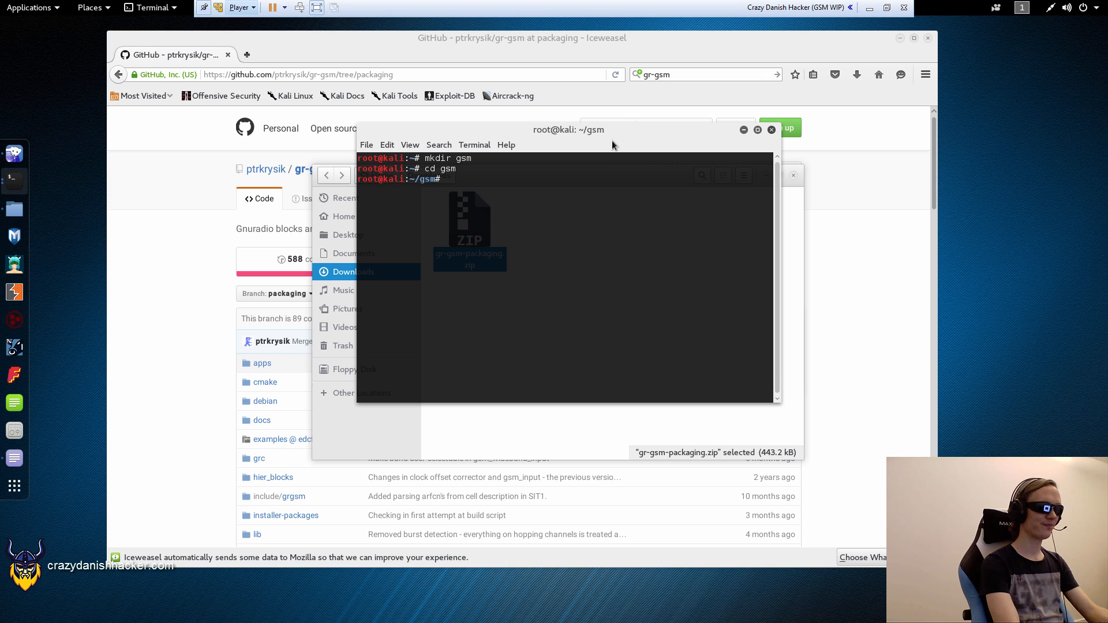
{"action": "type", "text": "cp"}
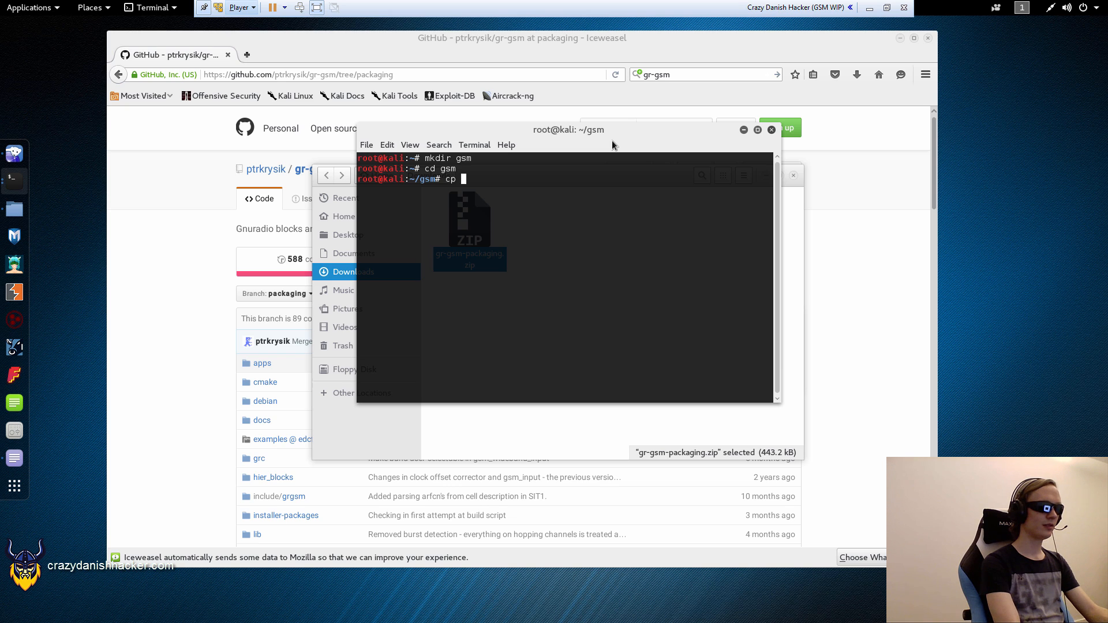
{"action": "type", "text": "mv ~/Downloads/gr-gsm-packaging.zi"}
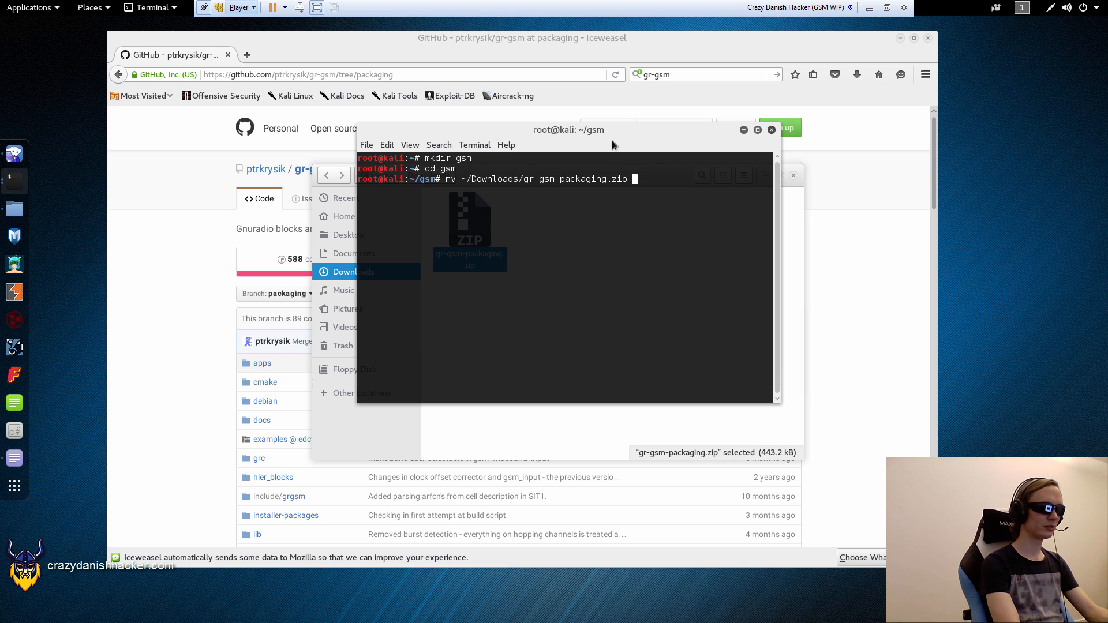
{"action": "type", "text": "./"}
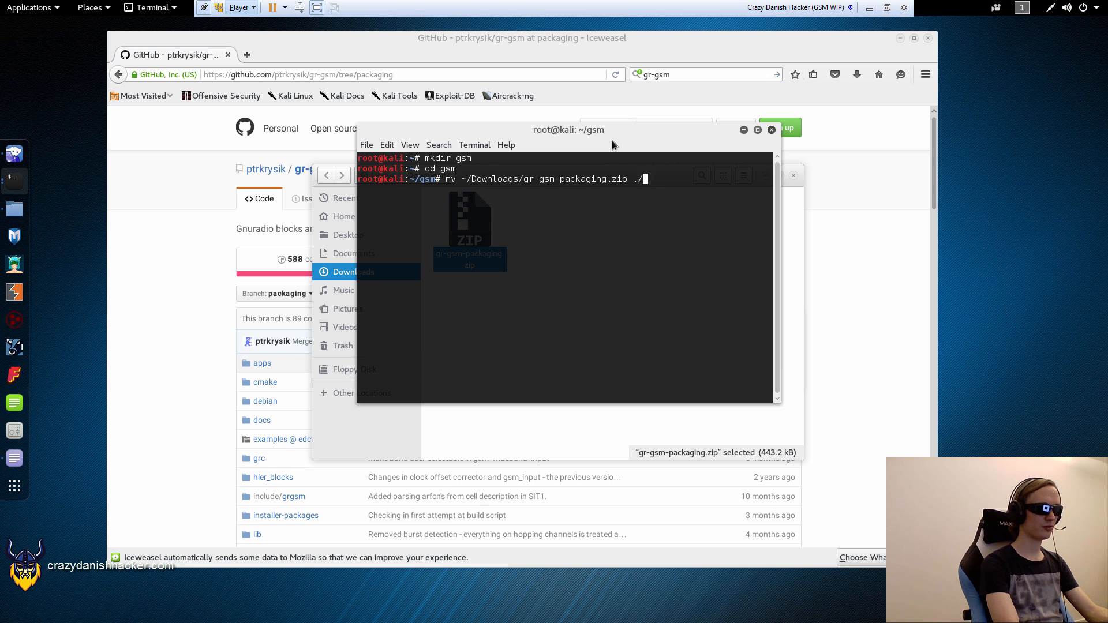
{"action": "key", "text": "Return"}
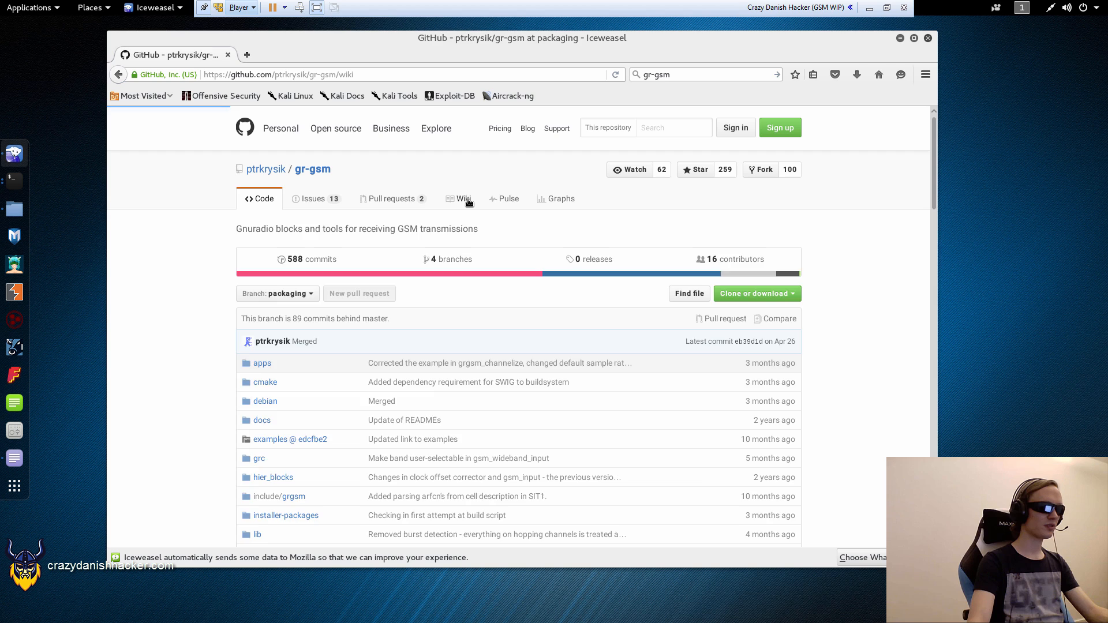
Open the wiki's Manual compilation and installation page and scroll to the build commands
{"action": "left_click", "coordinate": [463, 199]}
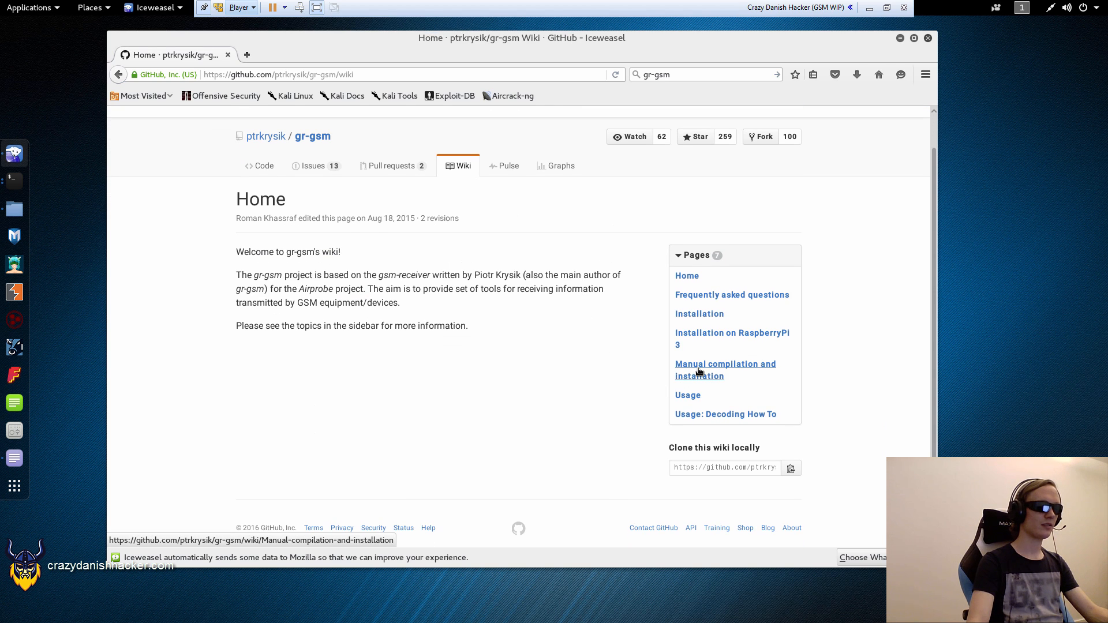
{"action": "left_click", "coordinate": [724, 369]}
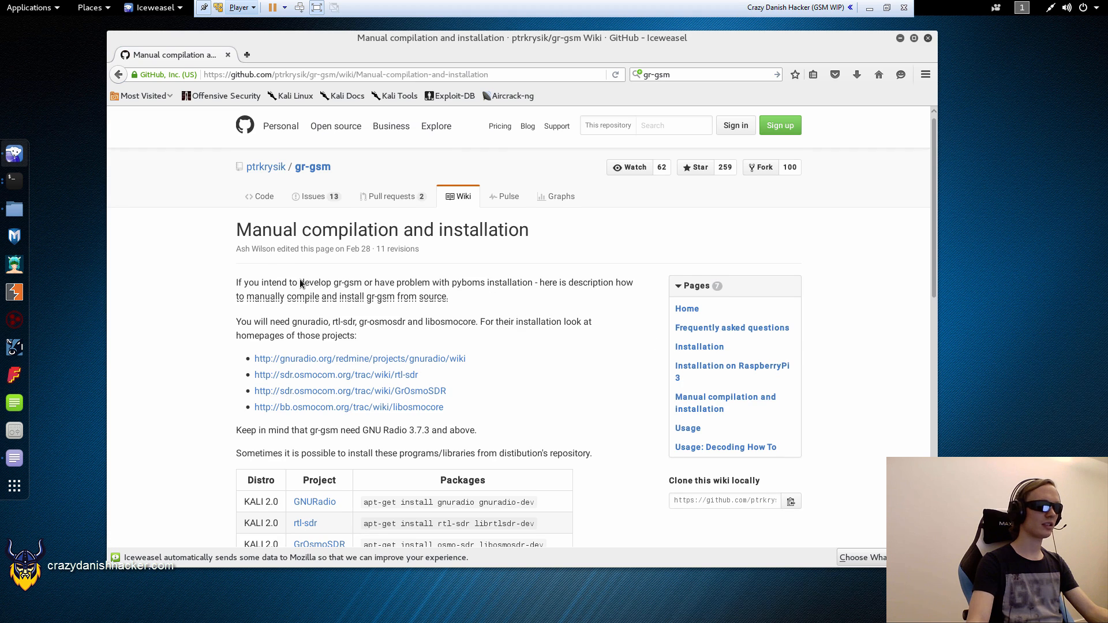
{"action": "scroll", "scroll_direction": "down", "scroll_amount": 3}
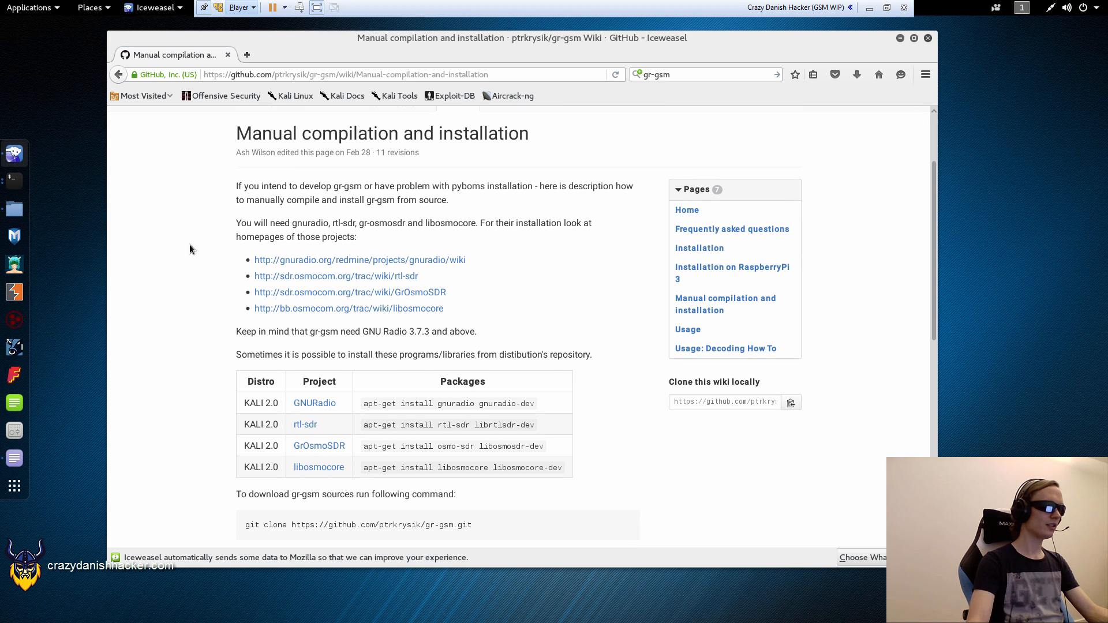
{"action": "mouse_move", "coordinate": [59, 186]}
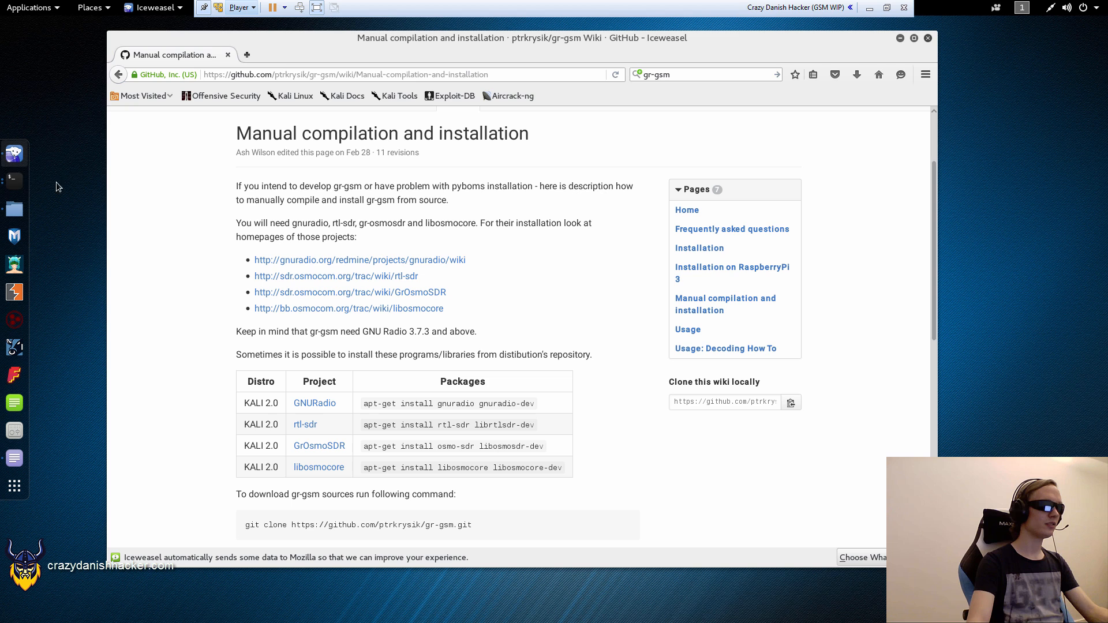
{"action": "mouse_move", "coordinate": [14, 181]}
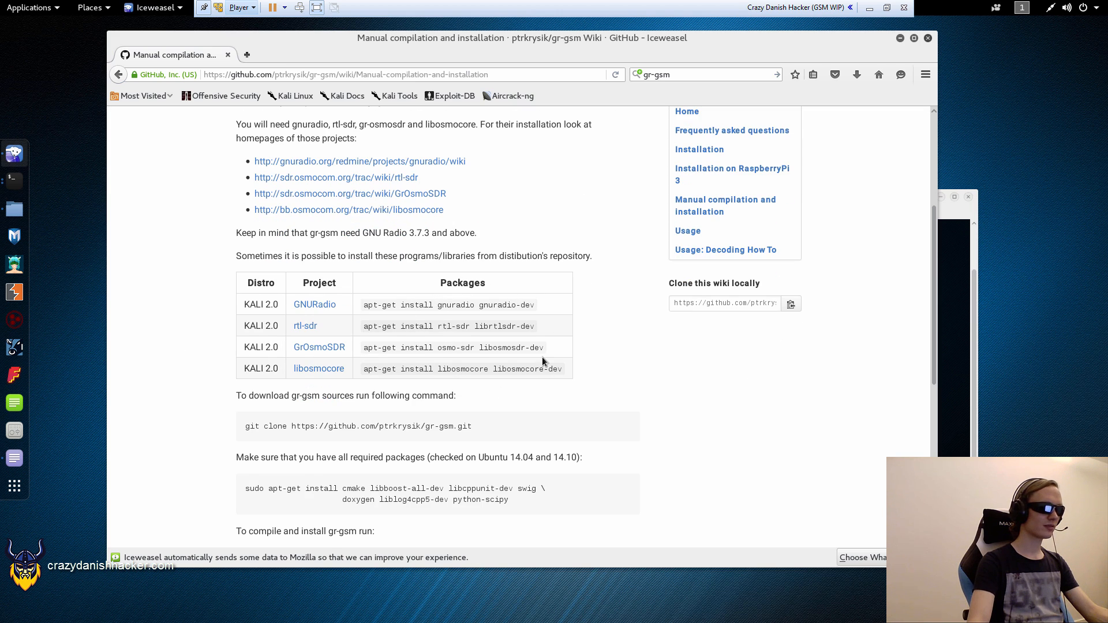
{"action": "scroll", "scroll_direction": "down", "scroll_amount": 3}
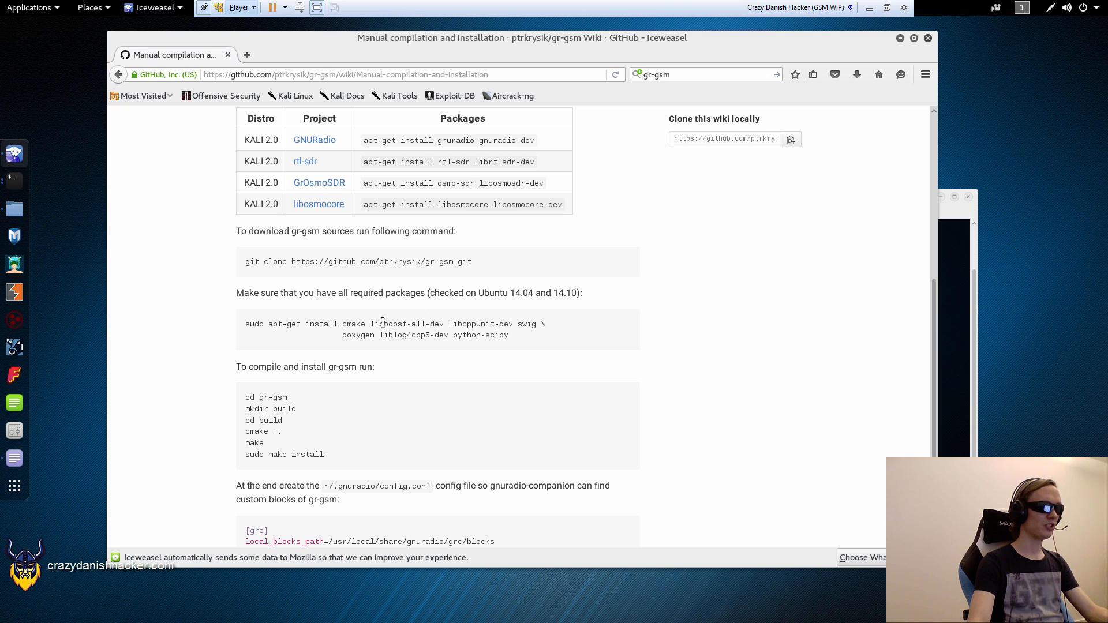
{"action": "mouse_move", "coordinate": [501, 311]}
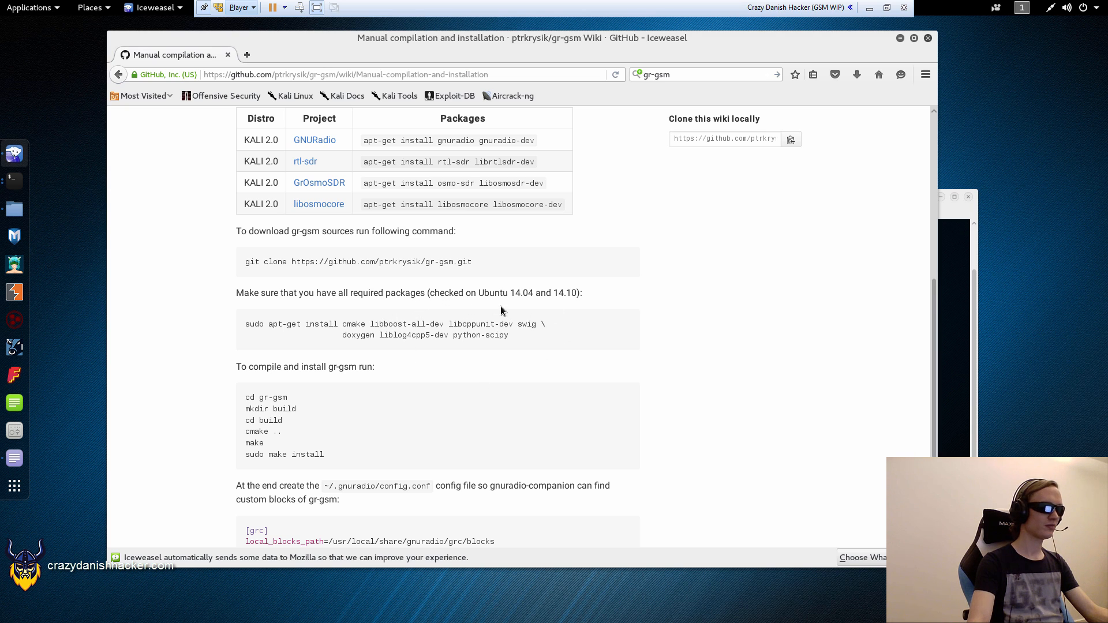
{"action": "mouse_move", "coordinate": [428, 265]}
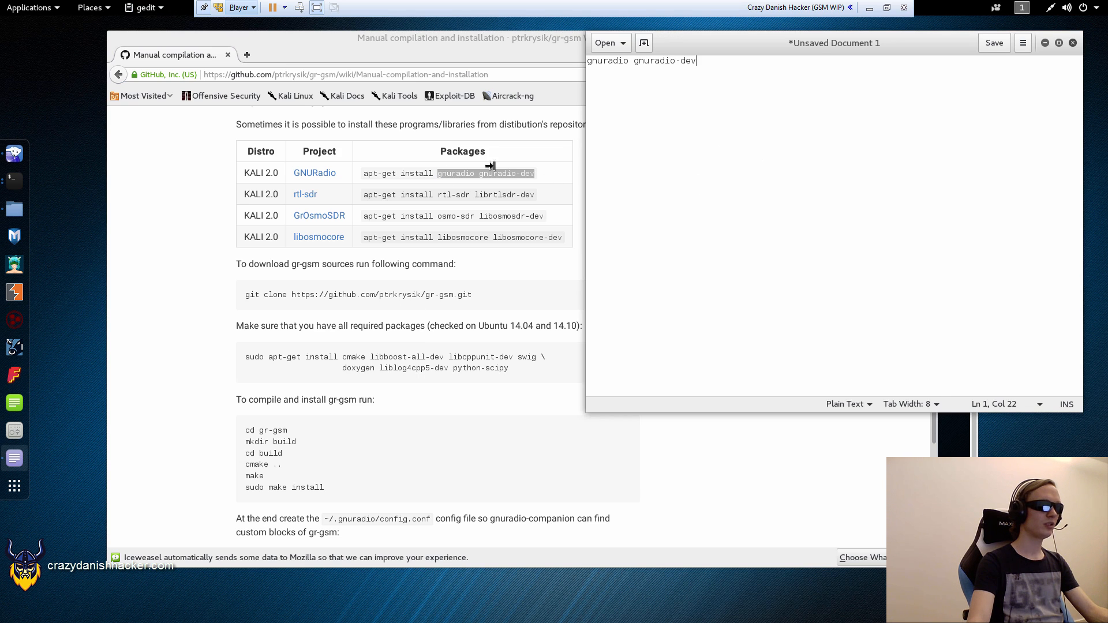
Copy package names from the wiki into gedit, adding cmake, libboost-all-dev, libcppunit-dev and swig
{"action": "double_click", "coordinate": [606, 60]}
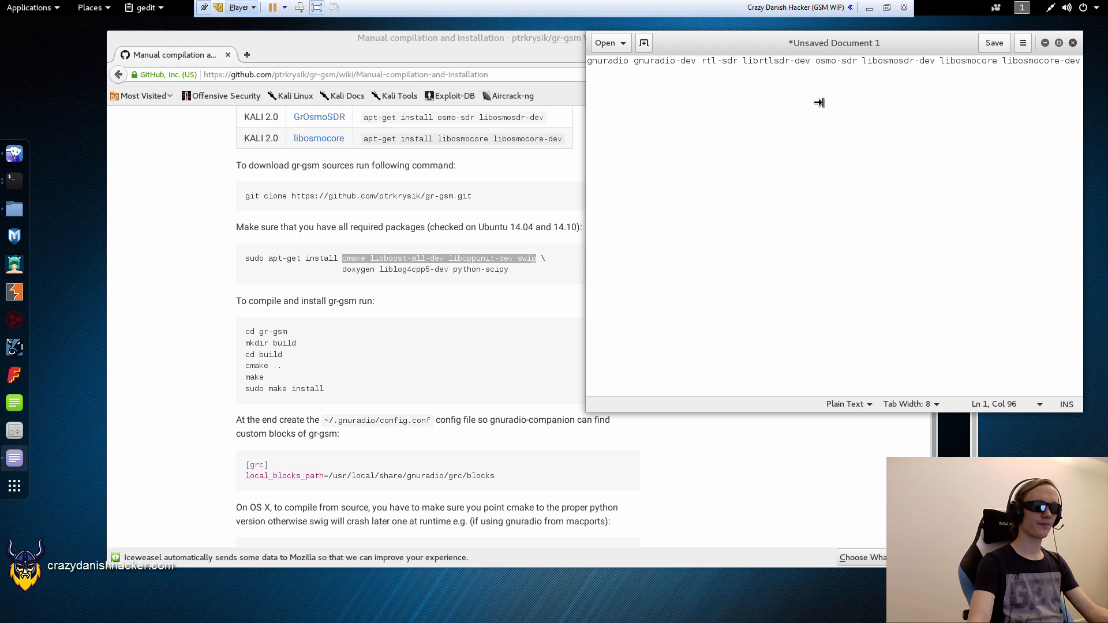
{"action": "type", "text": "cmake libboost-all-dev libcppunit-dev swig doxygen liblog4cpp5-dev python-scipy"}
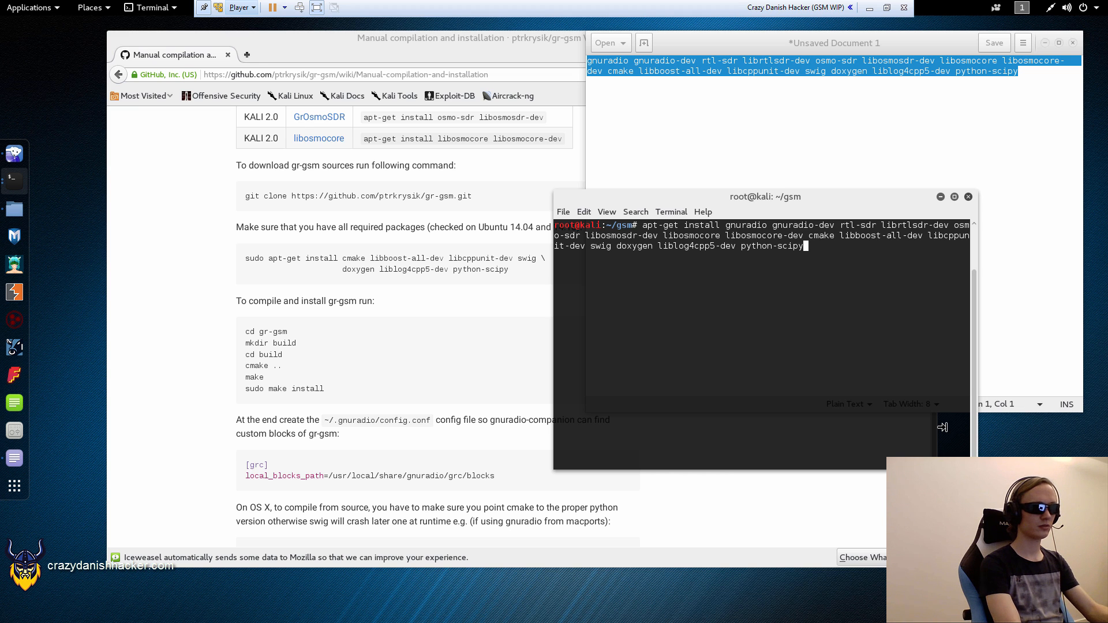
Confirm the apt-get dependency install with Y, then clear the terminal
{"action": "type", "text": "Y"}
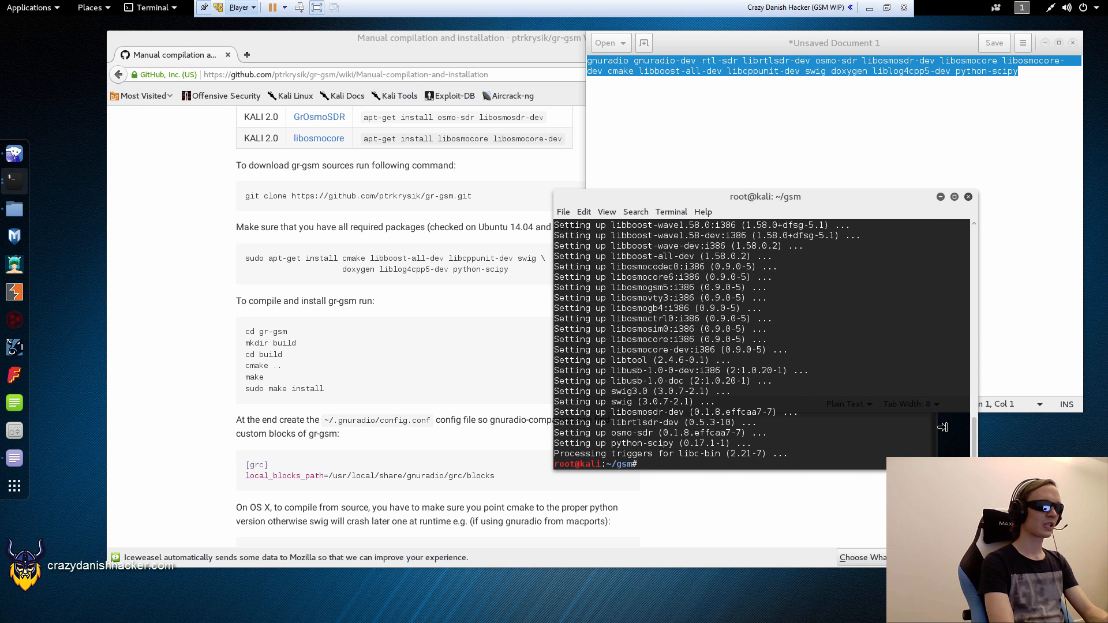
{"action": "mouse_move", "coordinate": [663, 297]}
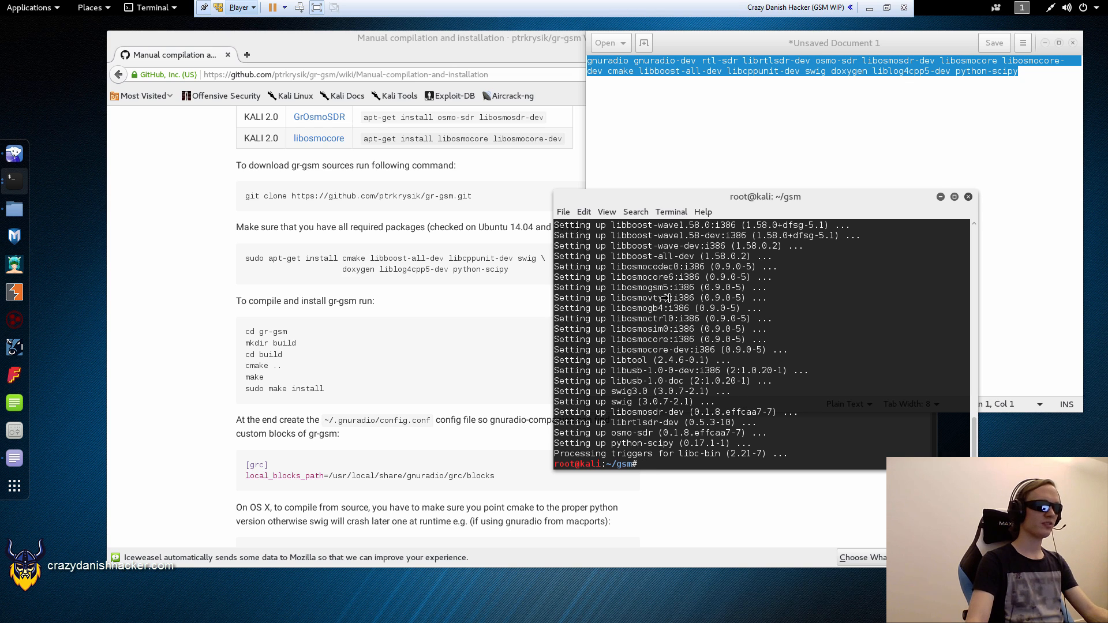
{"action": "type", "text": "cl"}
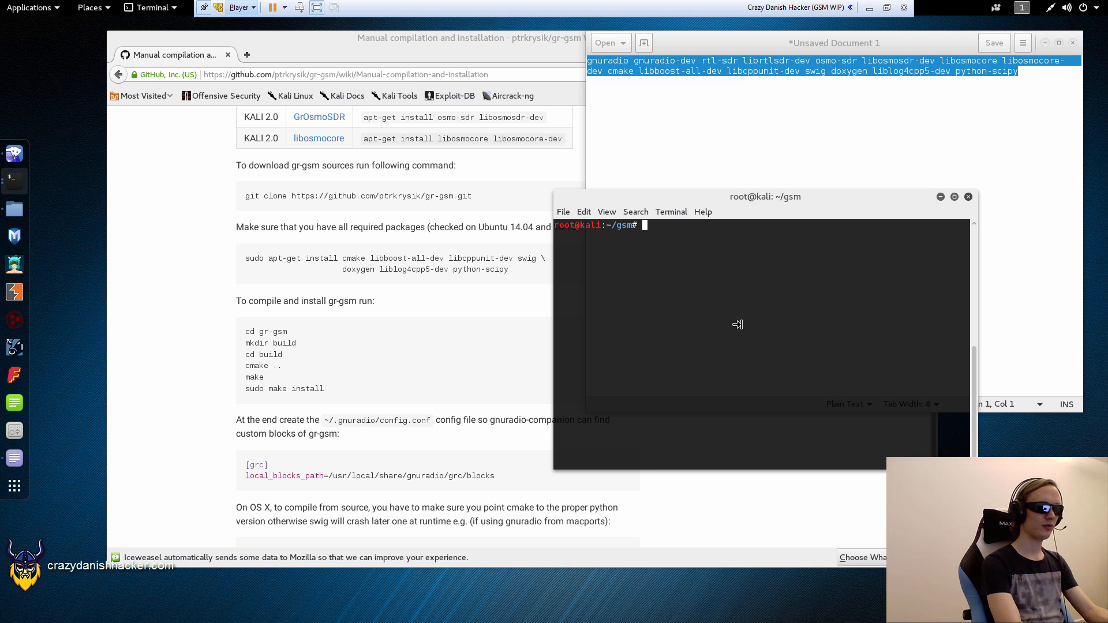
Make a build directory in gr-gsm-packaging and run cmake .. inside it
{"action": "type", "text": "ls"}
{"action": "type", "text": "cd gr-gsm-packaging/"}
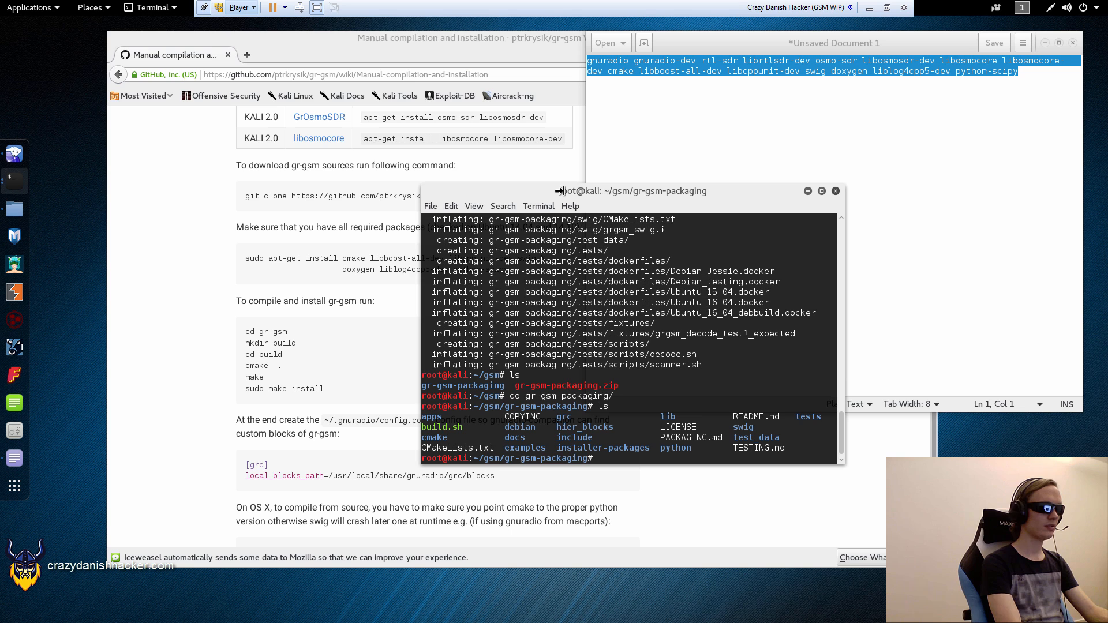
{"action": "type", "text": "mkdir build"}
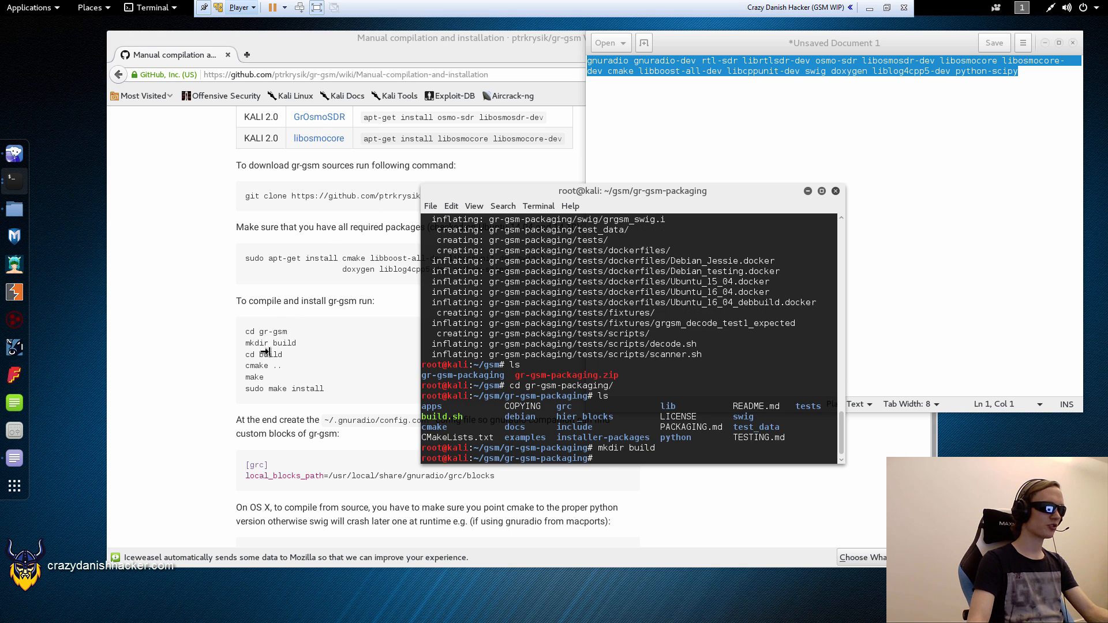
{"action": "mouse_move", "coordinate": [740, 350]}
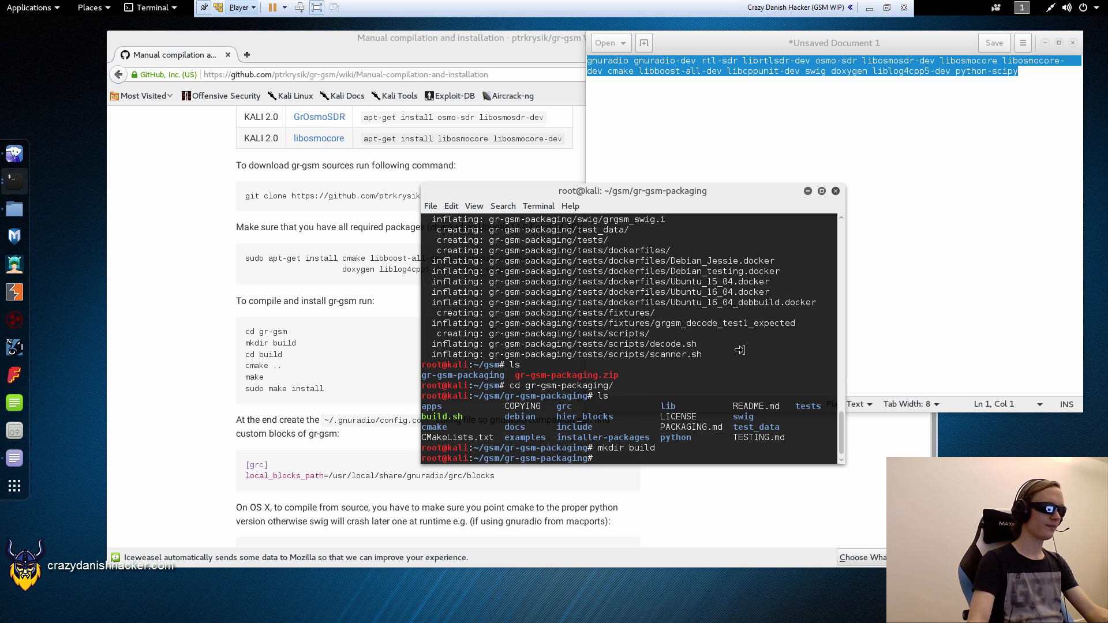
{"action": "type", "text": "cd build/"}
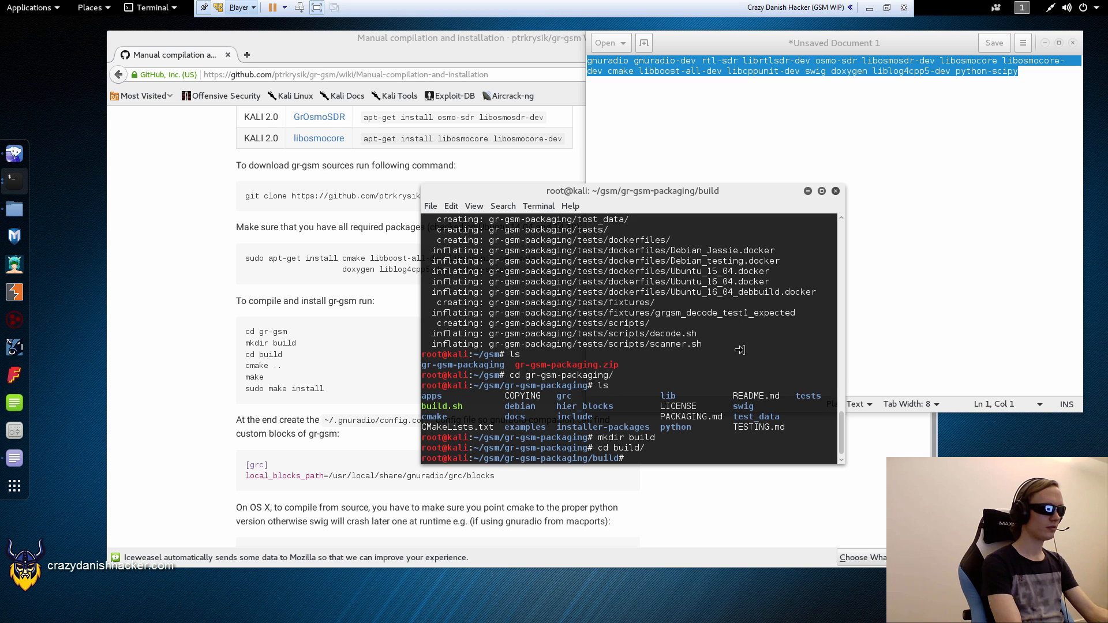
{"action": "type", "text": "cmake .."}
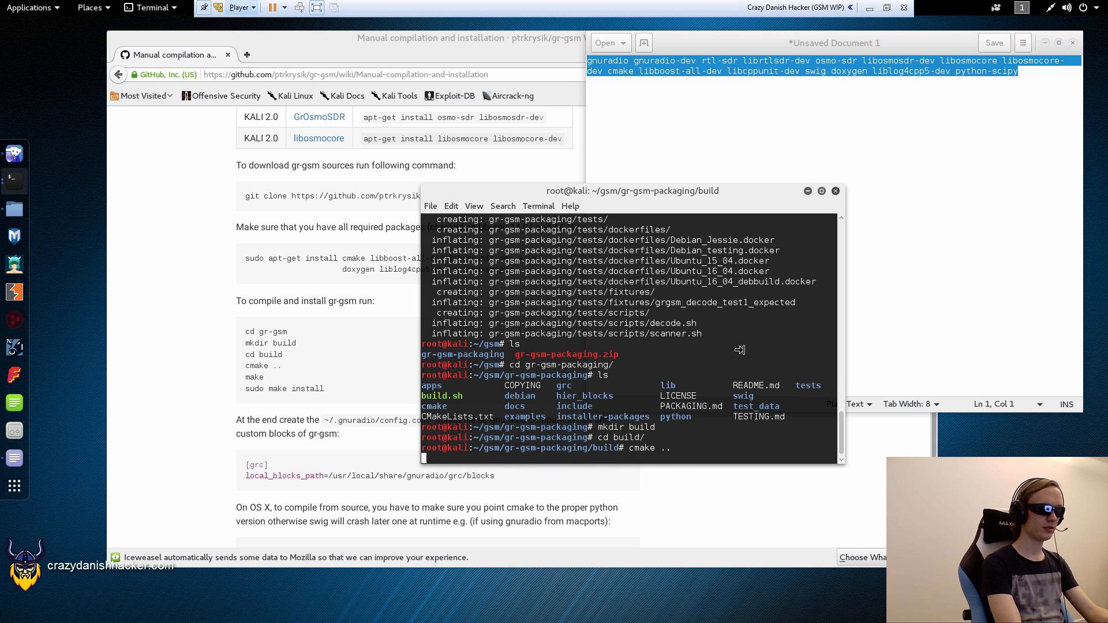
{"action": "key", "text": "Return"}
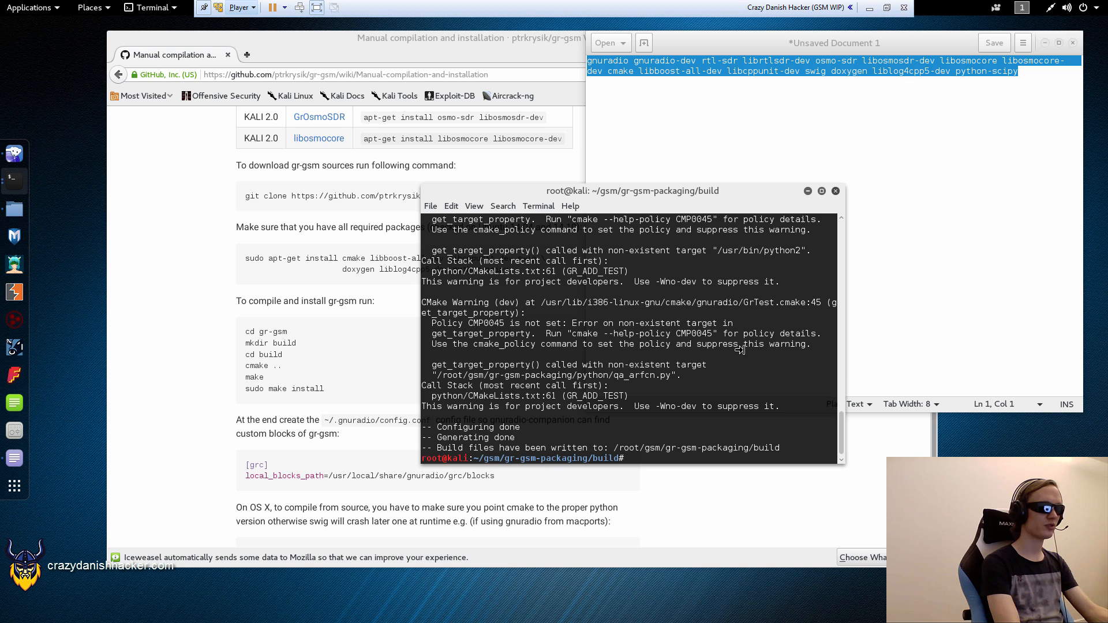
Run make in the build directory to compile gr-gsm
{"action": "type", "text": "make"}
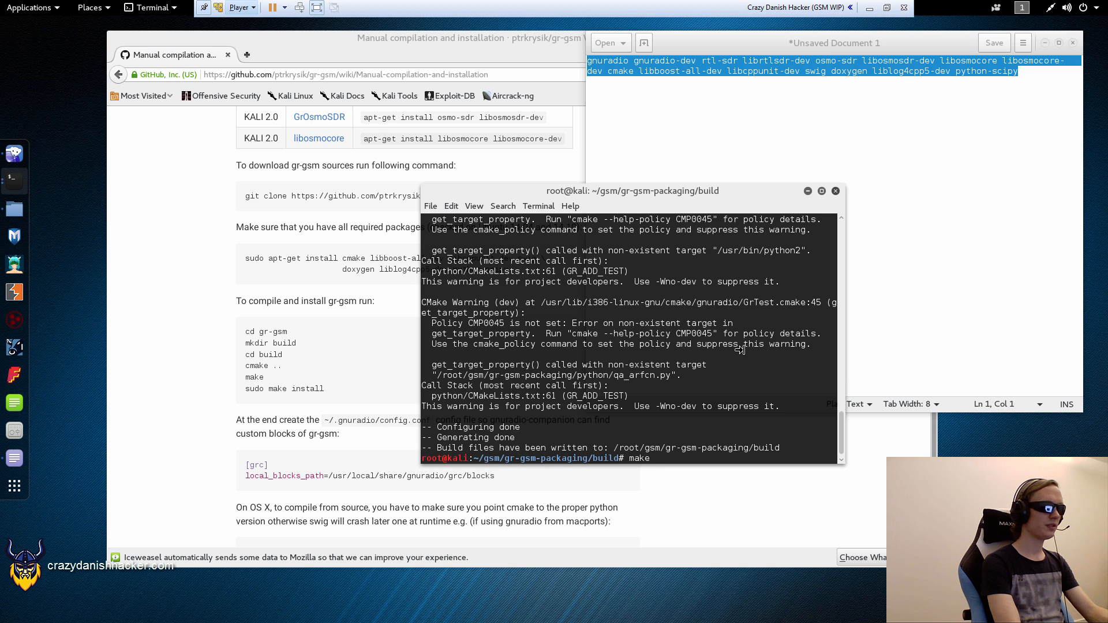
{"action": "key", "text": "Return"}
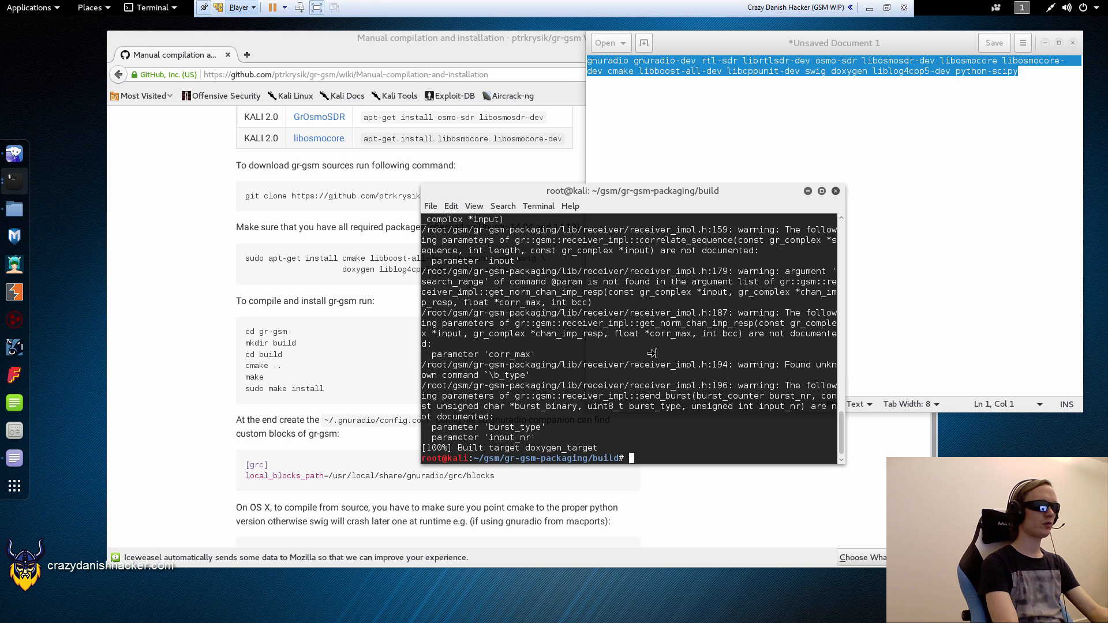
Run make install and ldconfig, move the terminal window up, and cd home
{"action": "type", "text": "make install"}
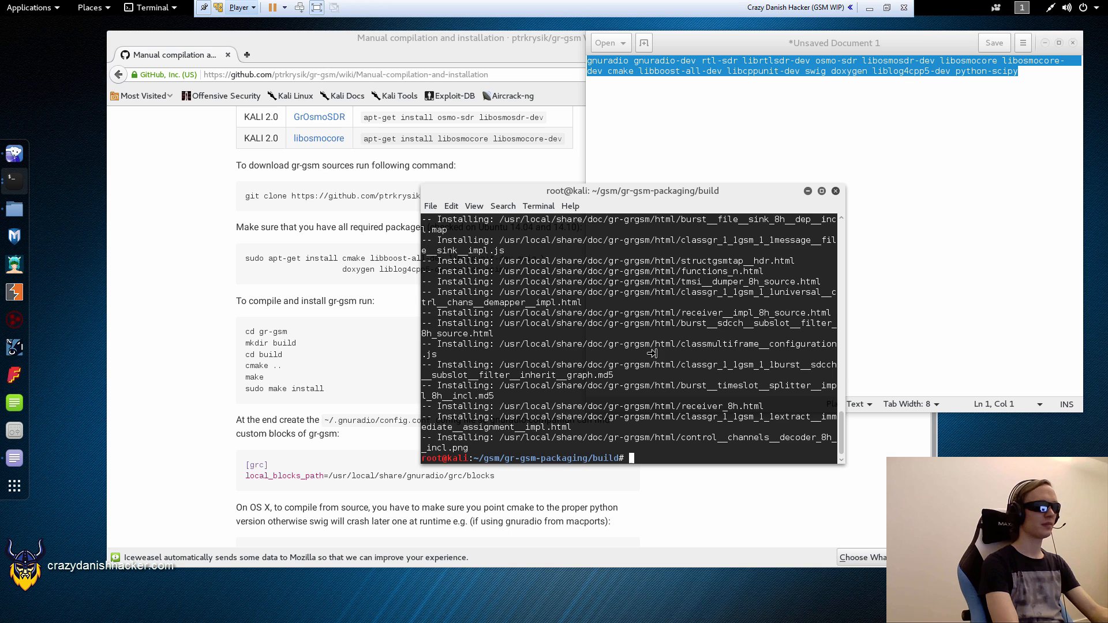
{"action": "type", "text": "ld"}
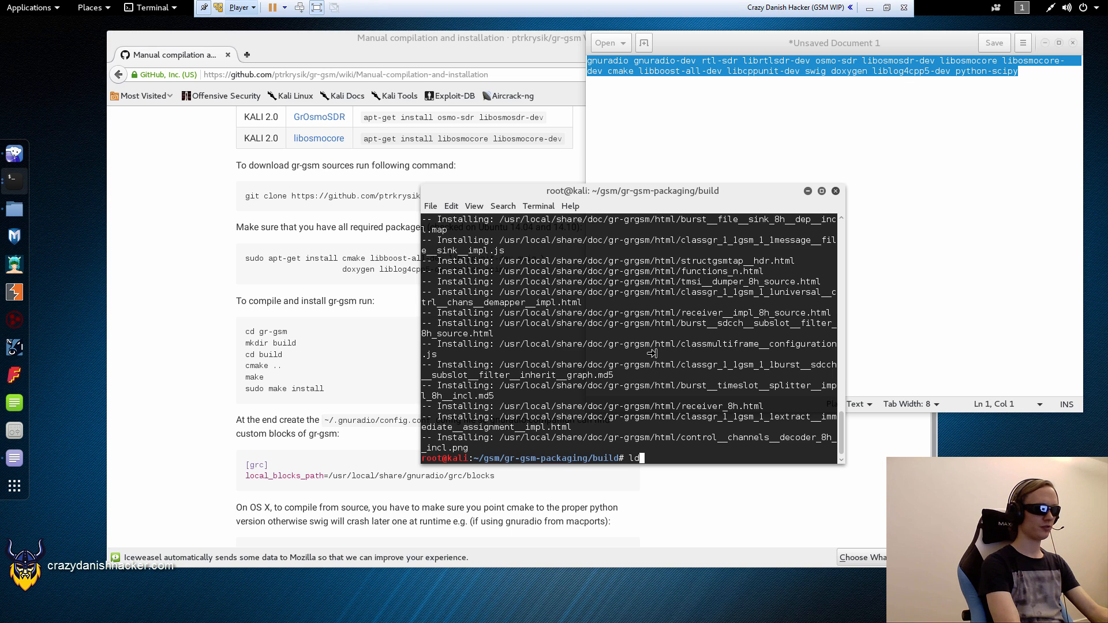
{"action": "type", "text": "config"}
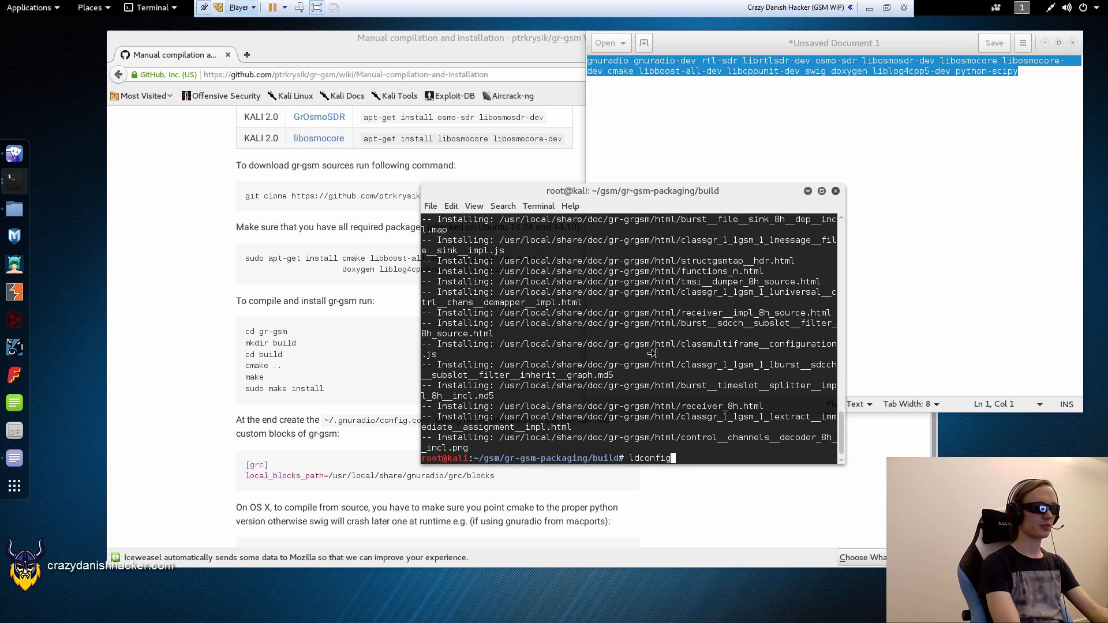
{"action": "key", "text": "Return"}
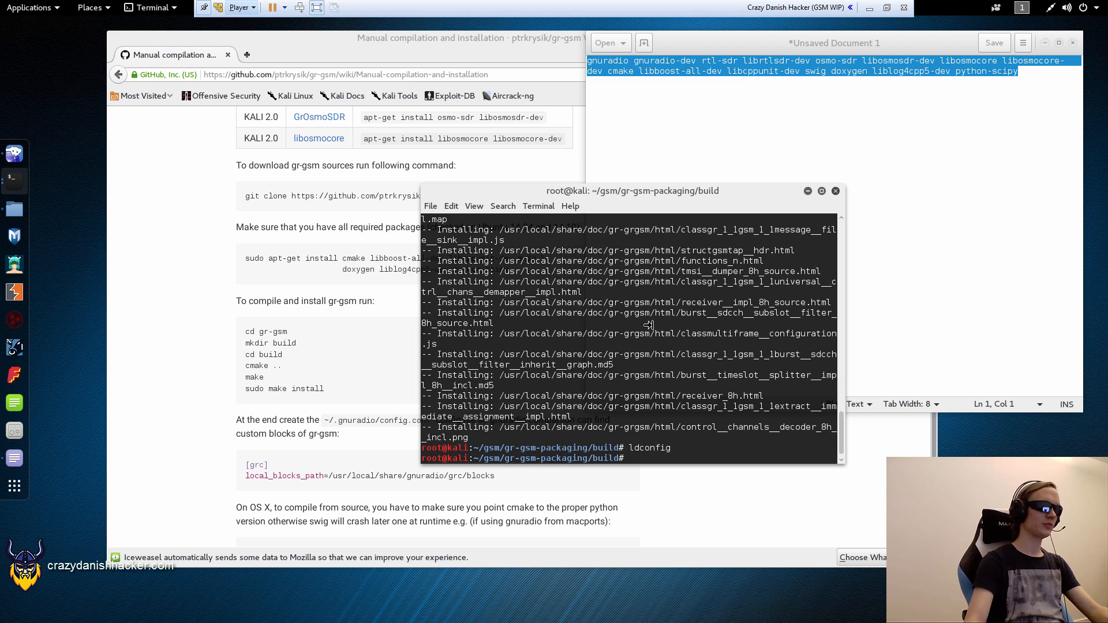
{"action": "left_click_drag", "start_coordinate": [632, 190], "coordinate": [591, 117]}
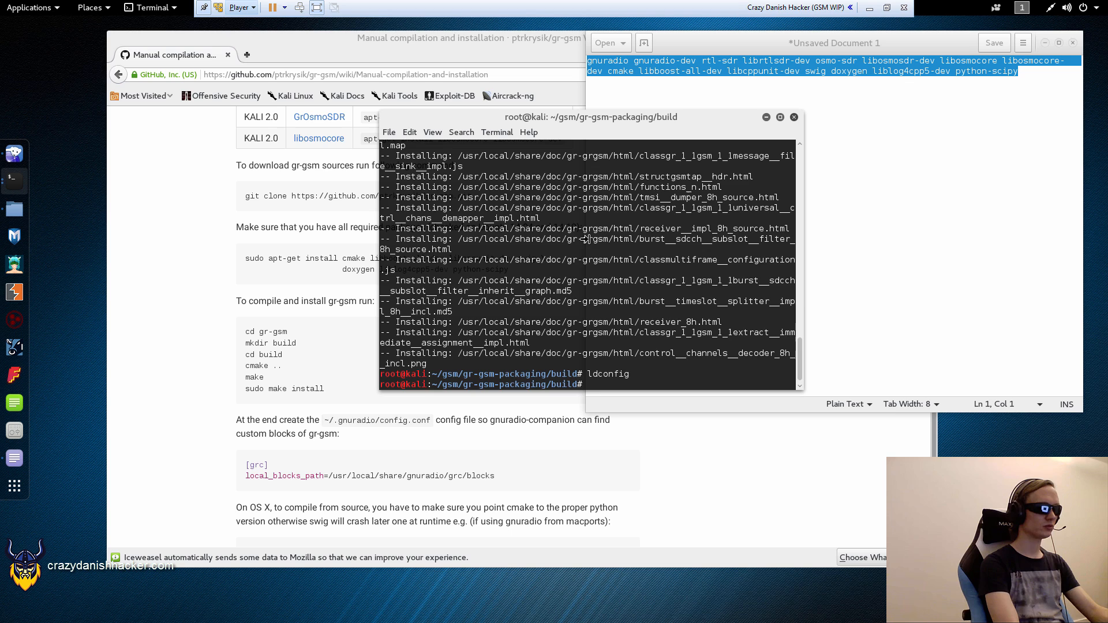
{"action": "type", "text": "cd"}
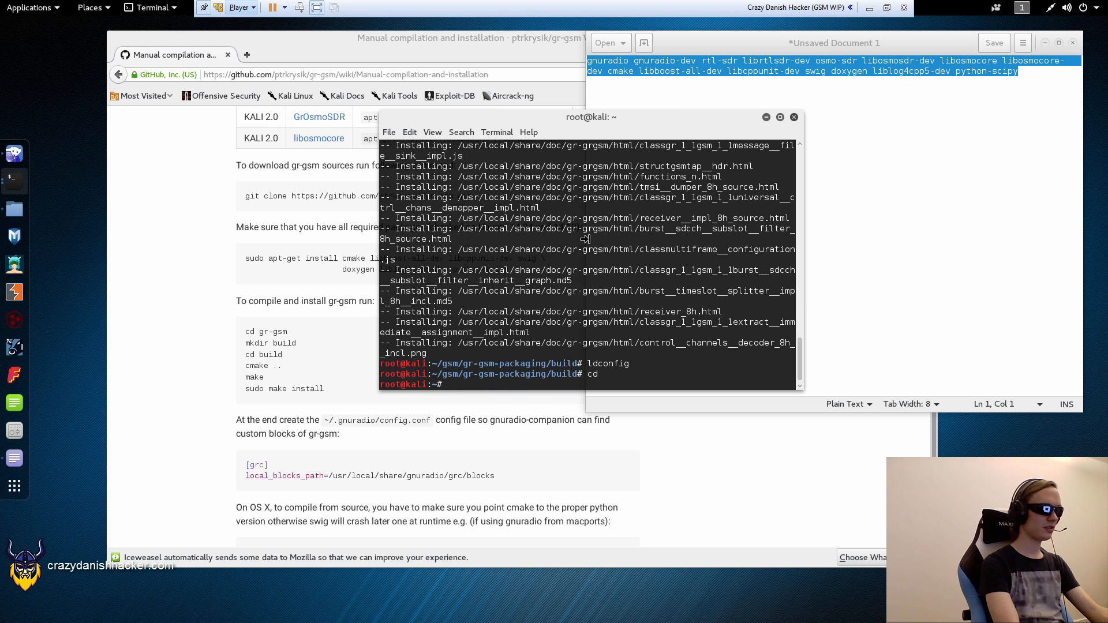
Run mkdir .gnuradio in the home directory, then start editing config.conf with nano
{"action": "type", "text": "nano"}
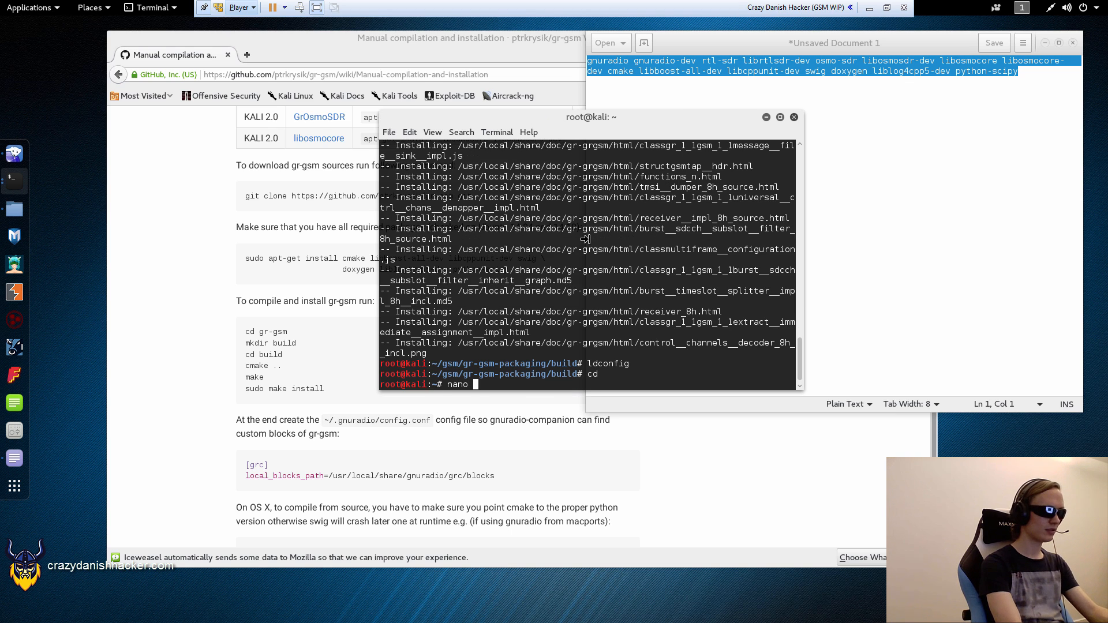
{"action": "type", "text": "mkdir"}
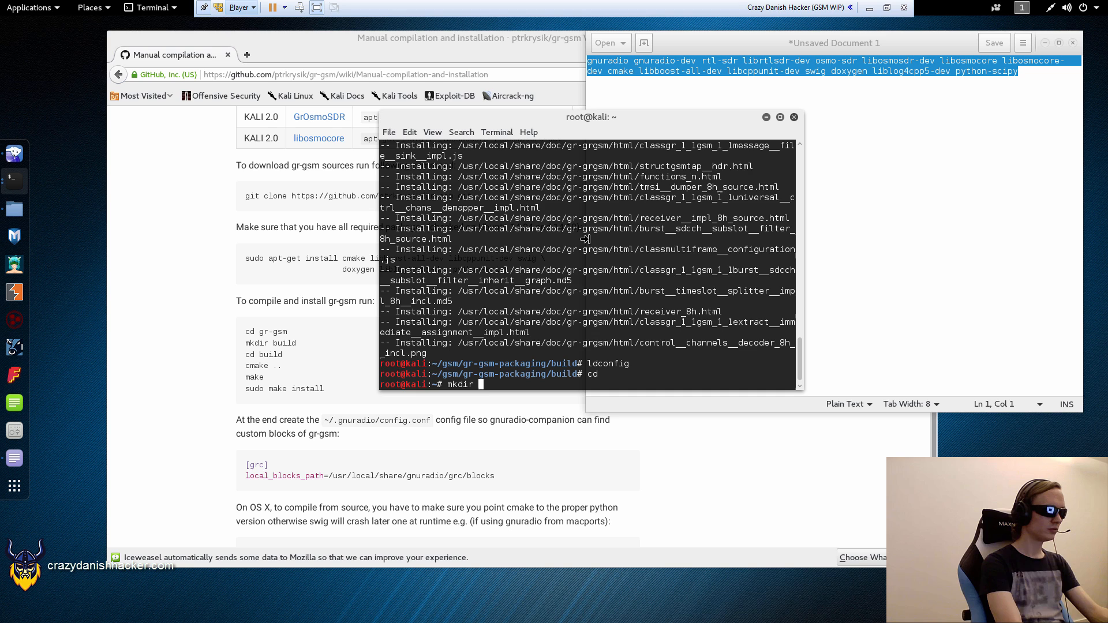
{"action": "type", "text": ".gnura"}
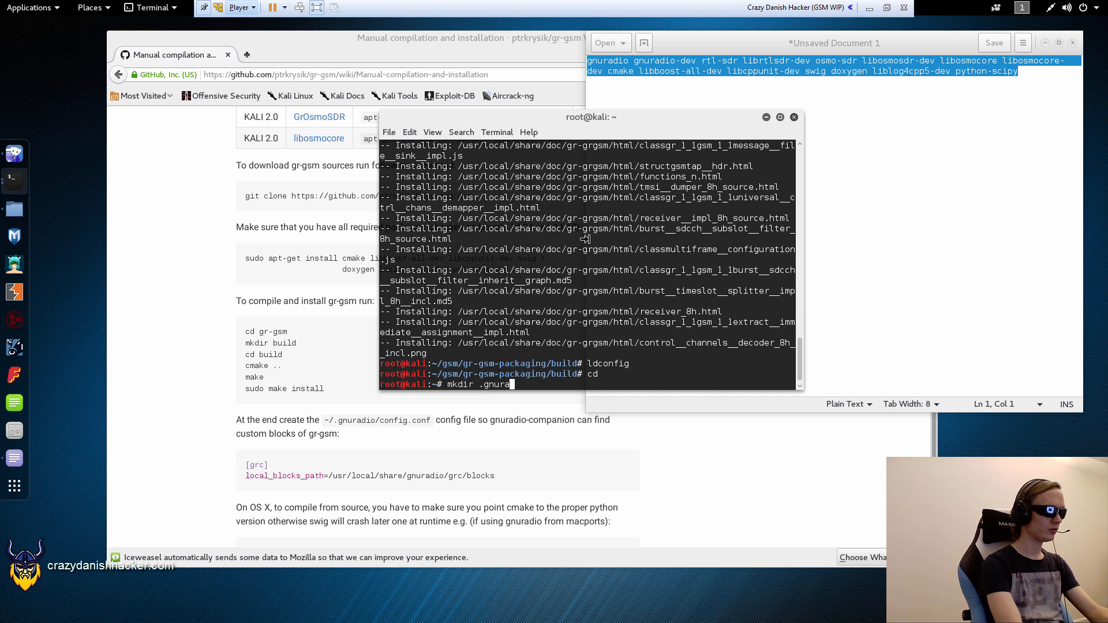
{"action": "key", "text": "Return"}
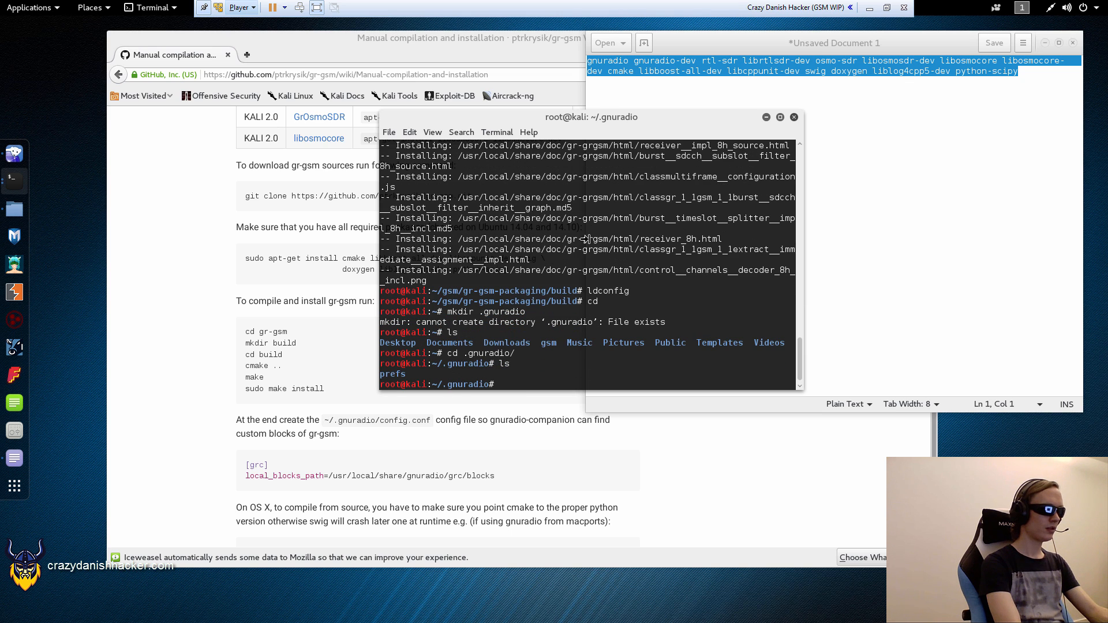
{"action": "type", "text": "nano conf"}
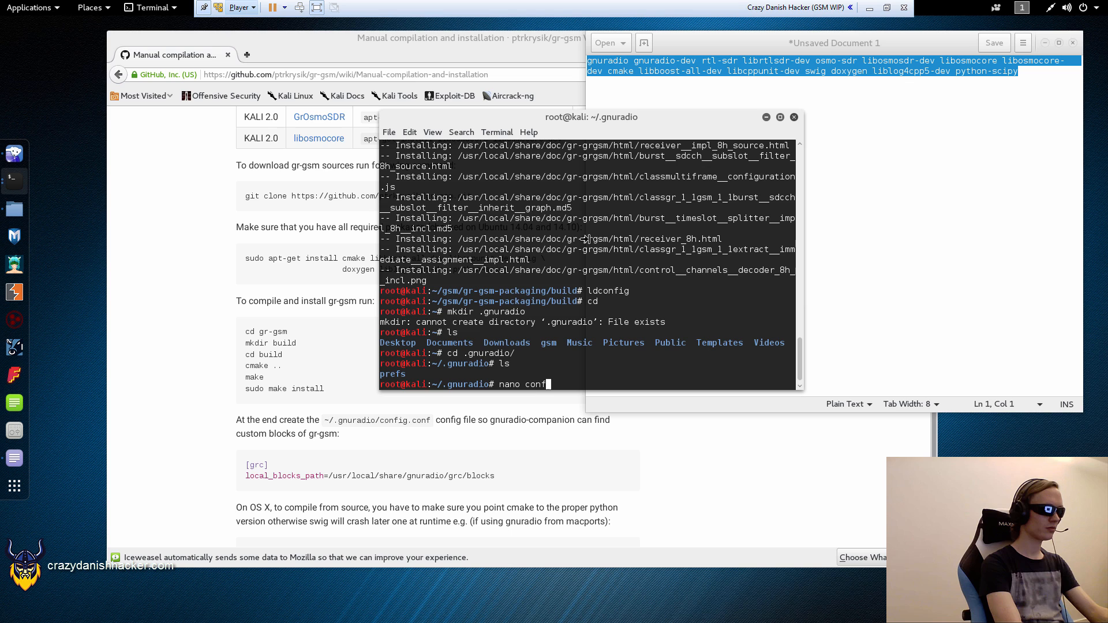
{"action": "key", "text": "Return"}
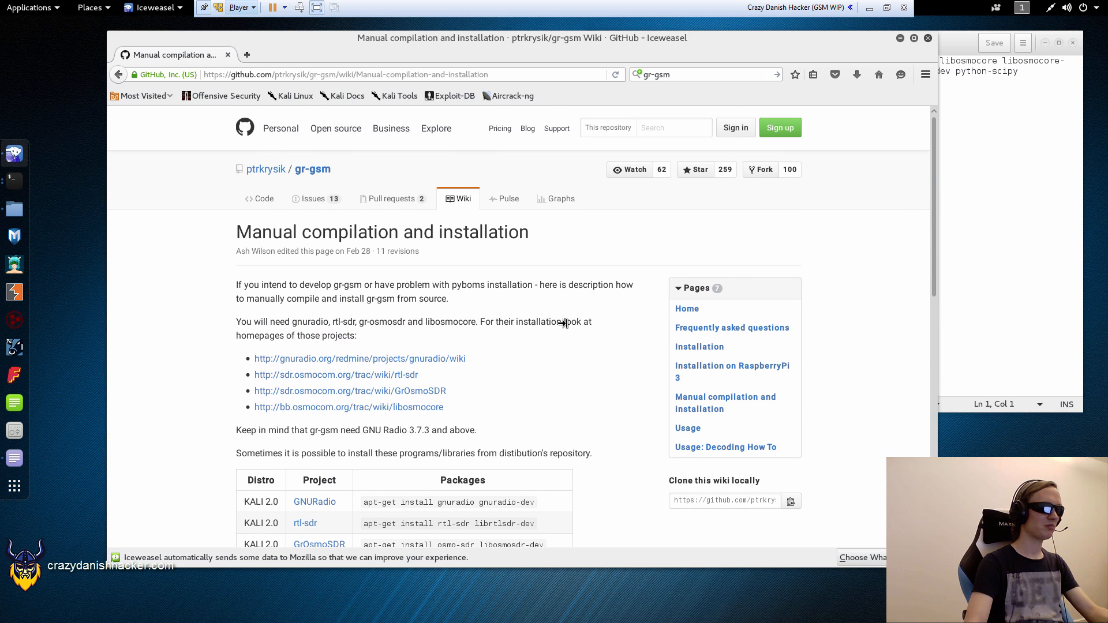
{"action": "mouse_move", "coordinate": [384, 302]}
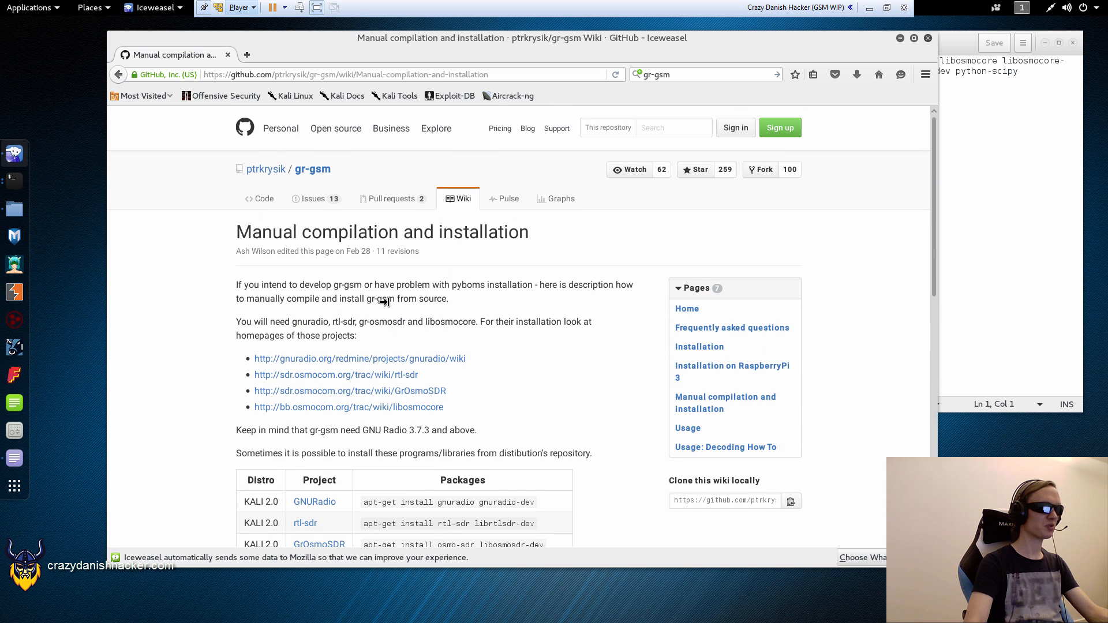